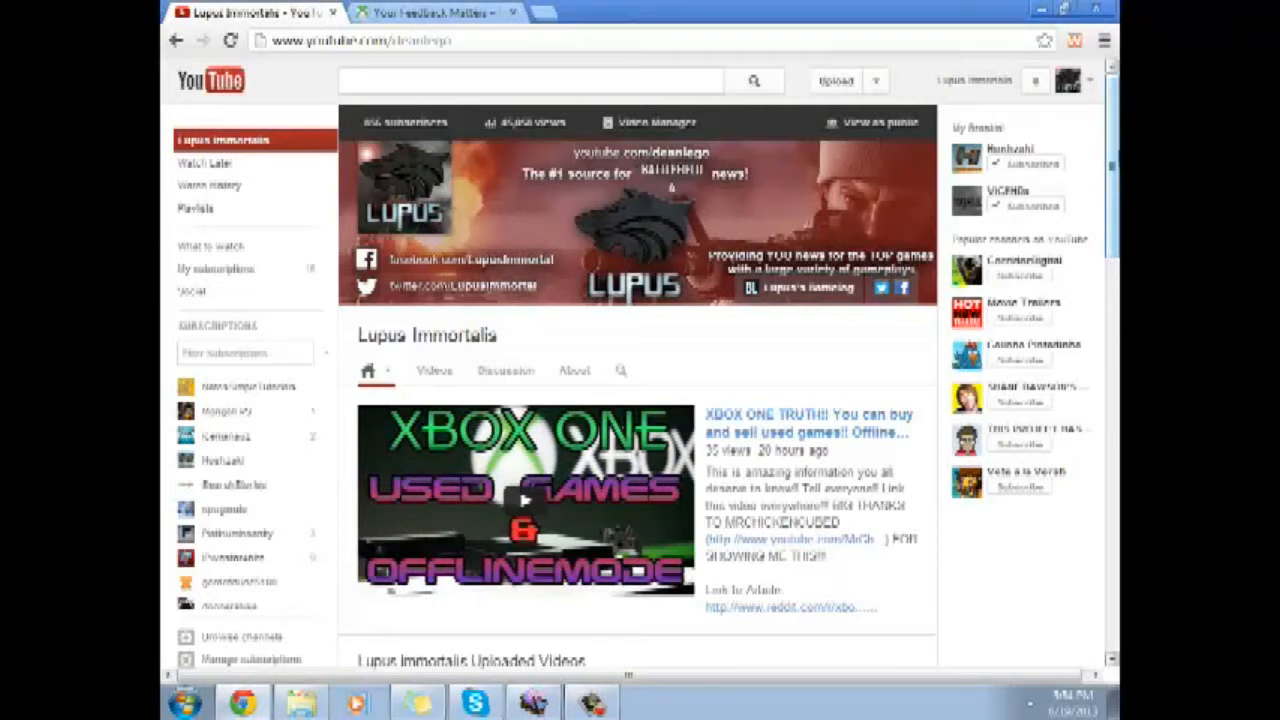
{"action": "mouse_move", "coordinate": [918, 148]}
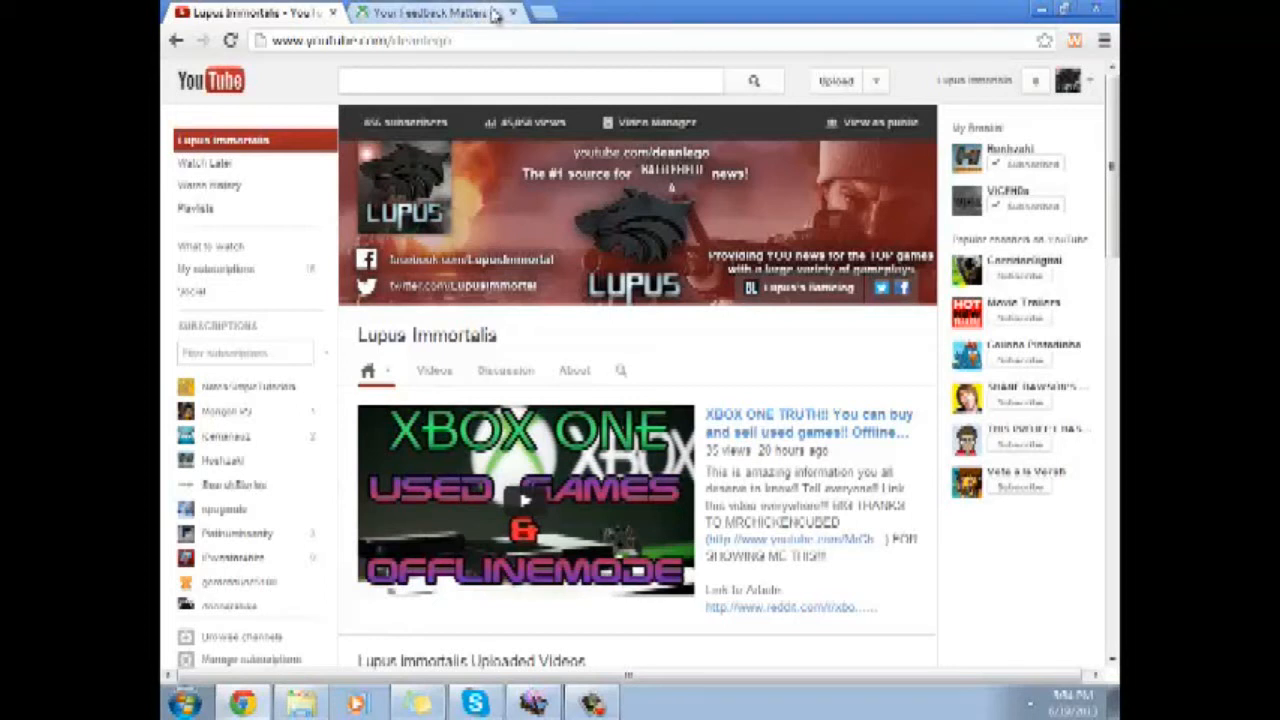
Switch to the 'Your Feedback Matters' tab and read past the Xbox One image to the body text
{"action": "left_click", "coordinate": [430, 12]}
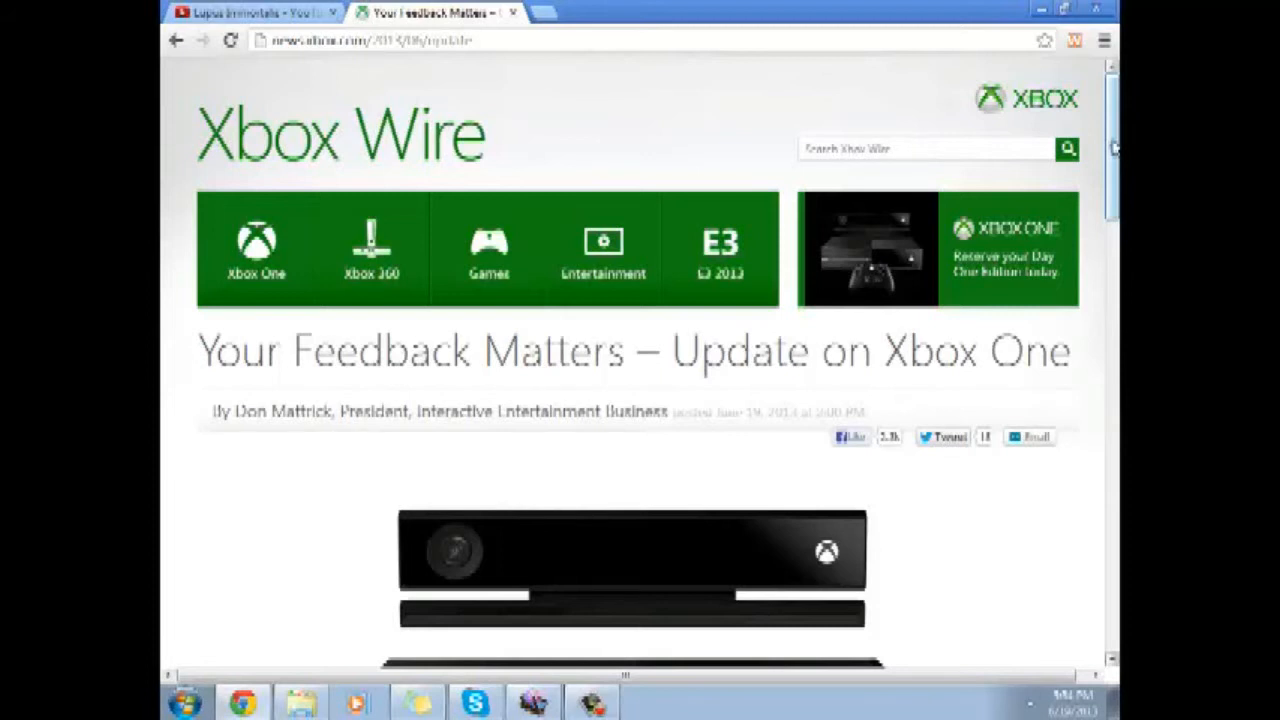
{"action": "scroll", "scroll_direction": "down", "scroll_amount": 3}
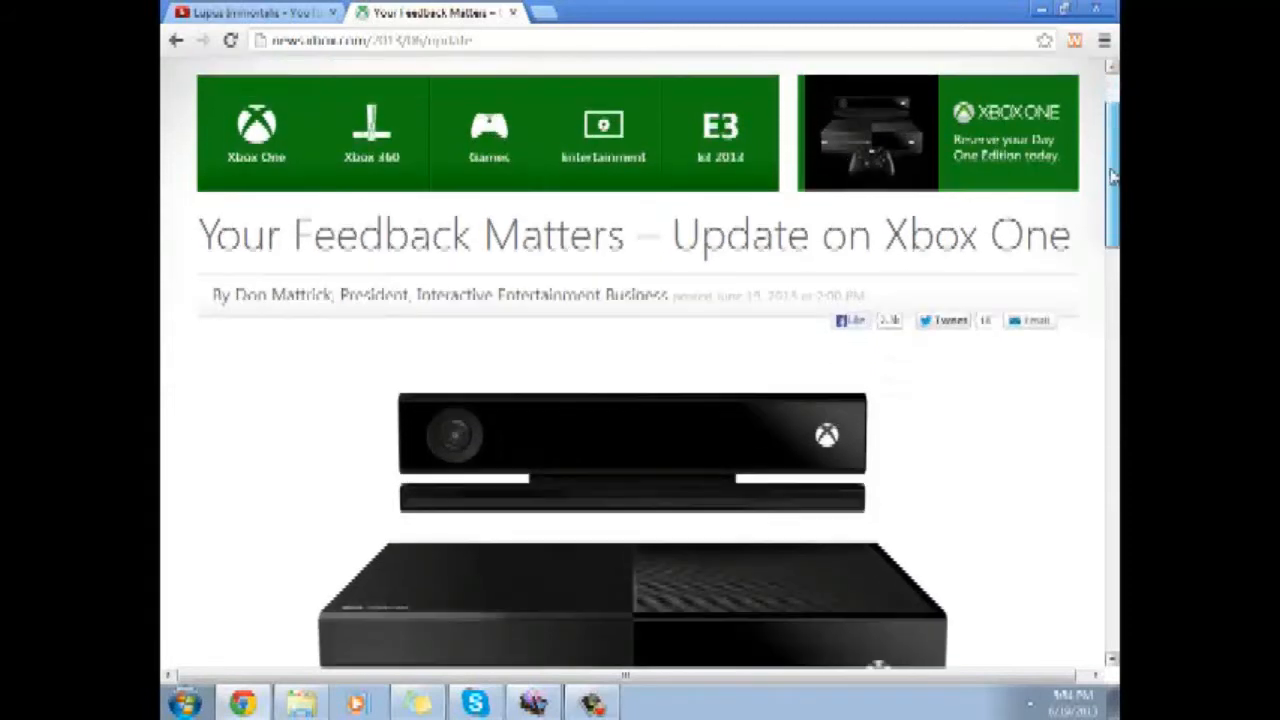
{"action": "scroll", "scroll_direction": "down", "scroll_amount": 3}
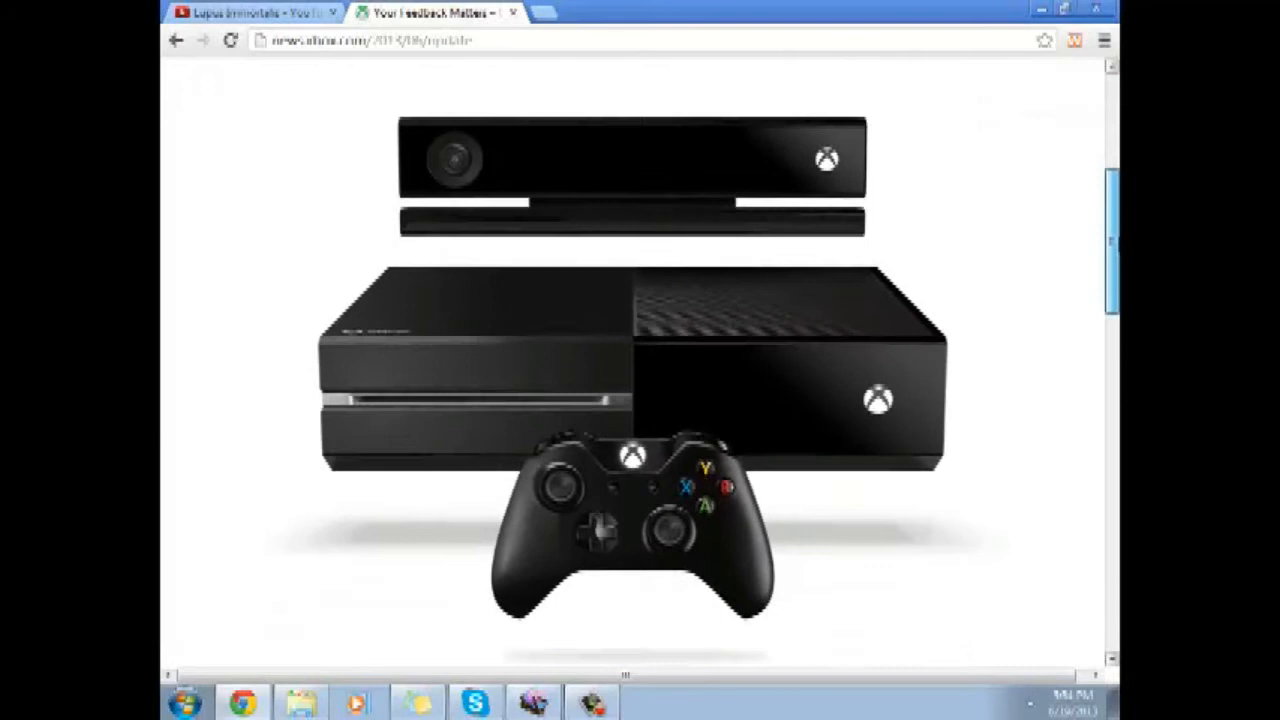
{"action": "scroll", "scroll_direction": "down", "scroll_amount": 3}
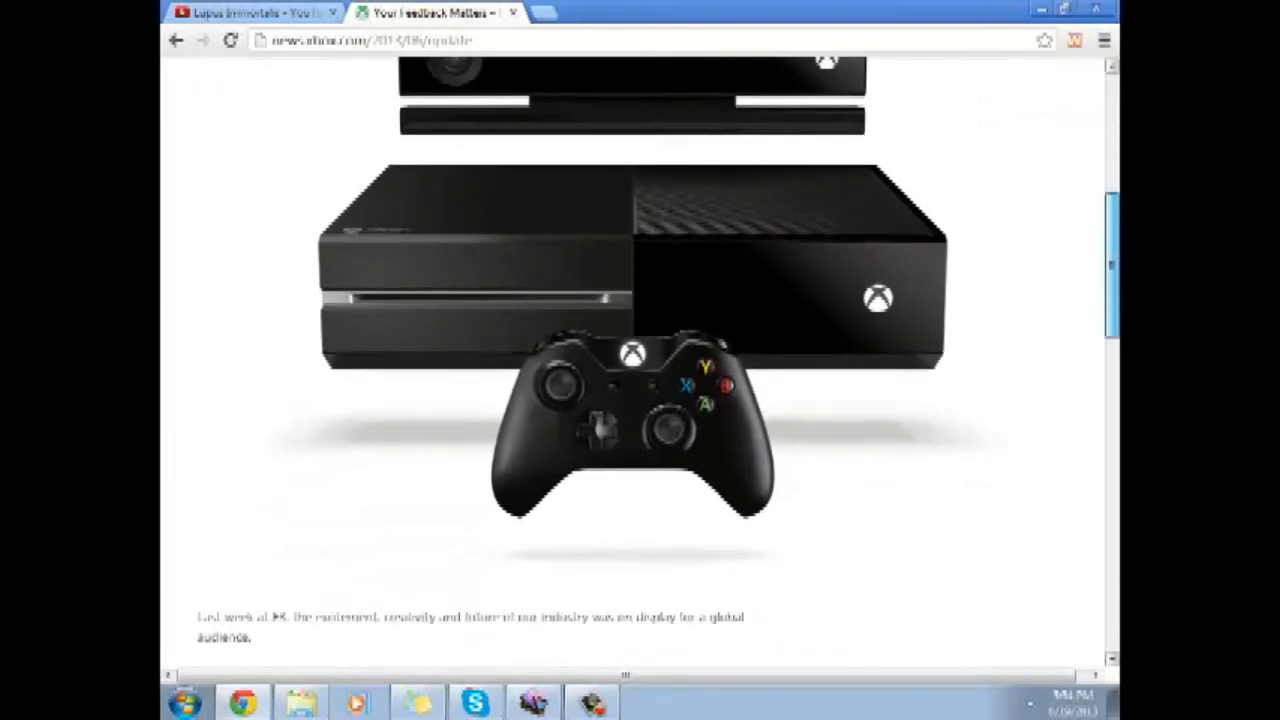
{"action": "scroll", "scroll_direction": "down", "scroll_amount": 3}
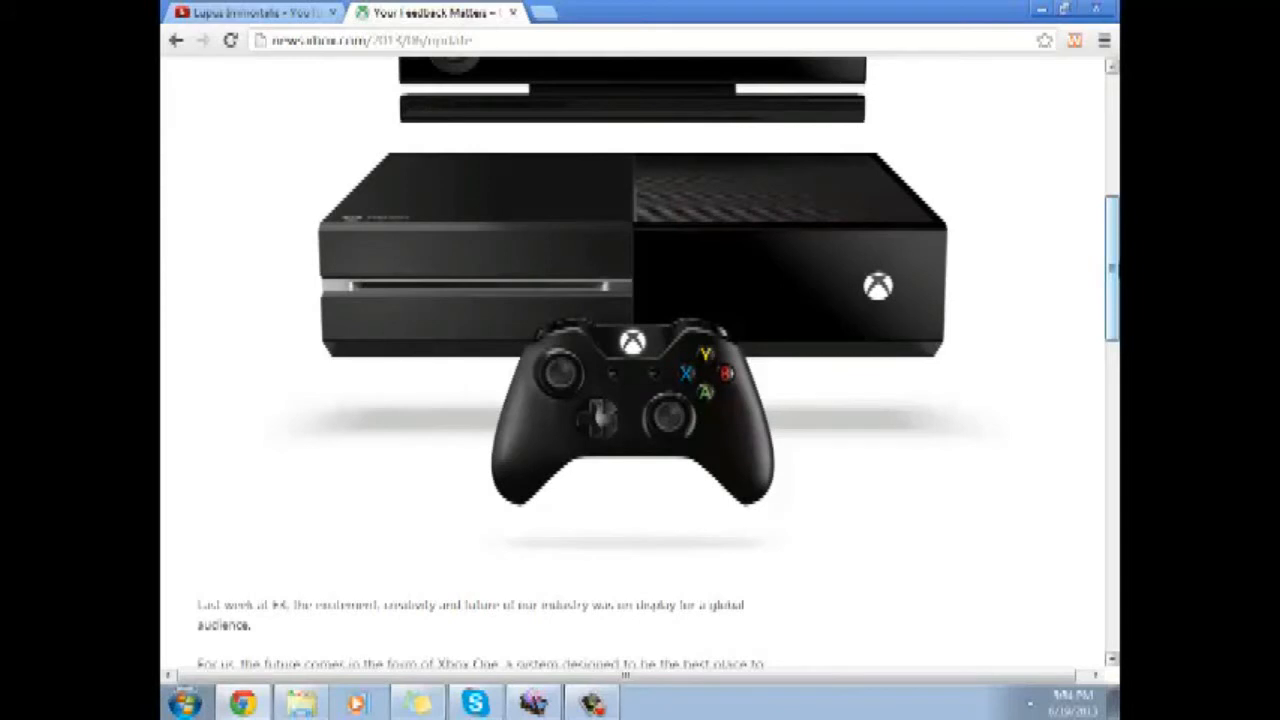
{"action": "scroll", "scroll_direction": "down", "scroll_amount": 3}
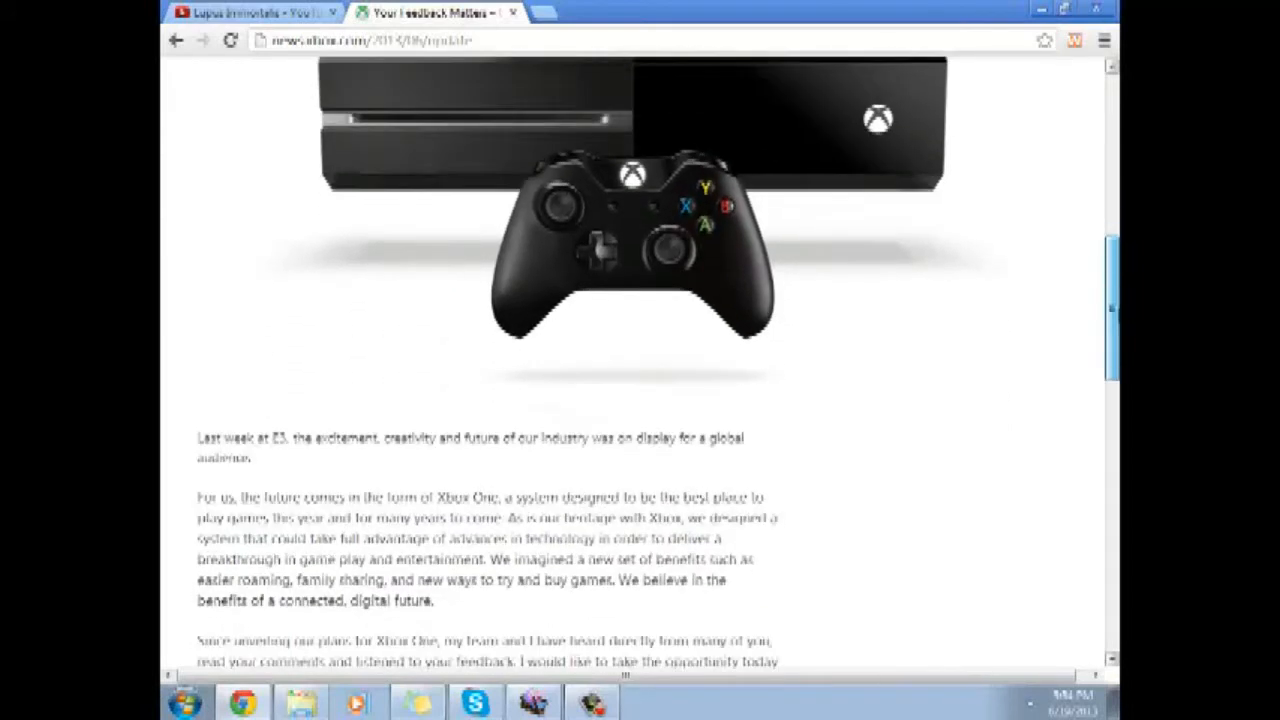
{"action": "scroll", "scroll_direction": "down", "scroll_amount": 3}
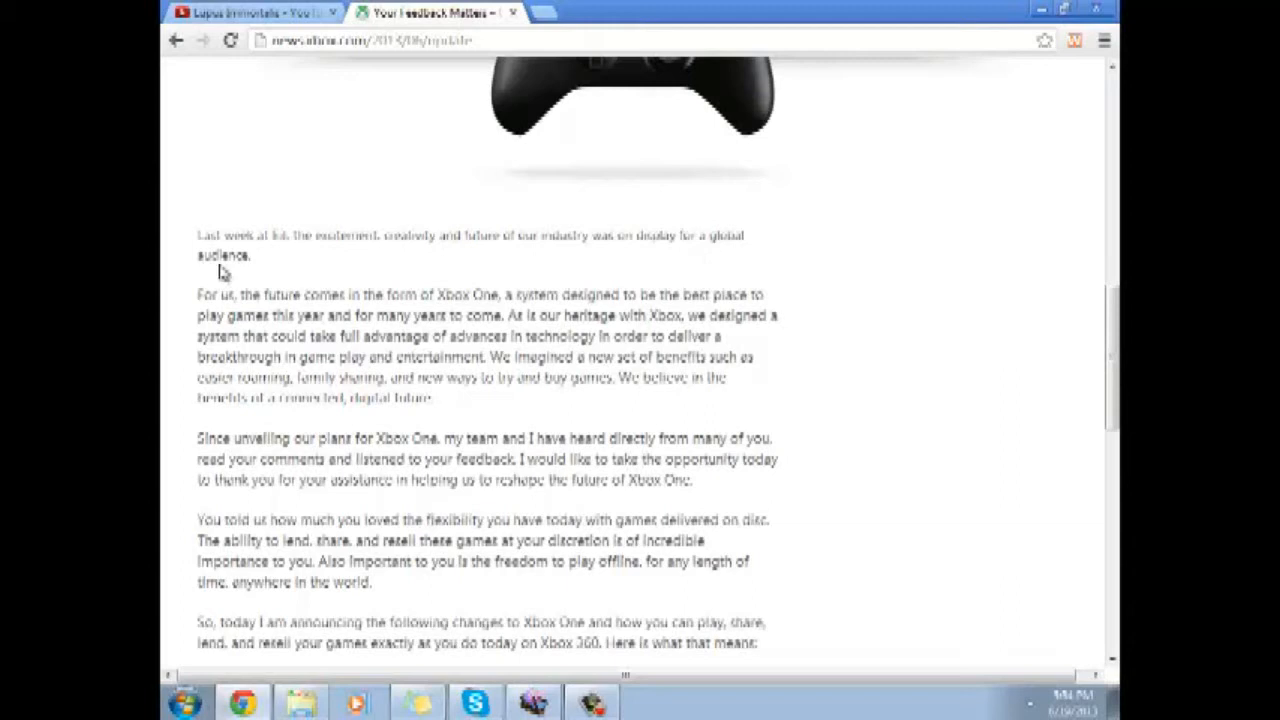
{"action": "mouse_move", "coordinate": [388, 307]}
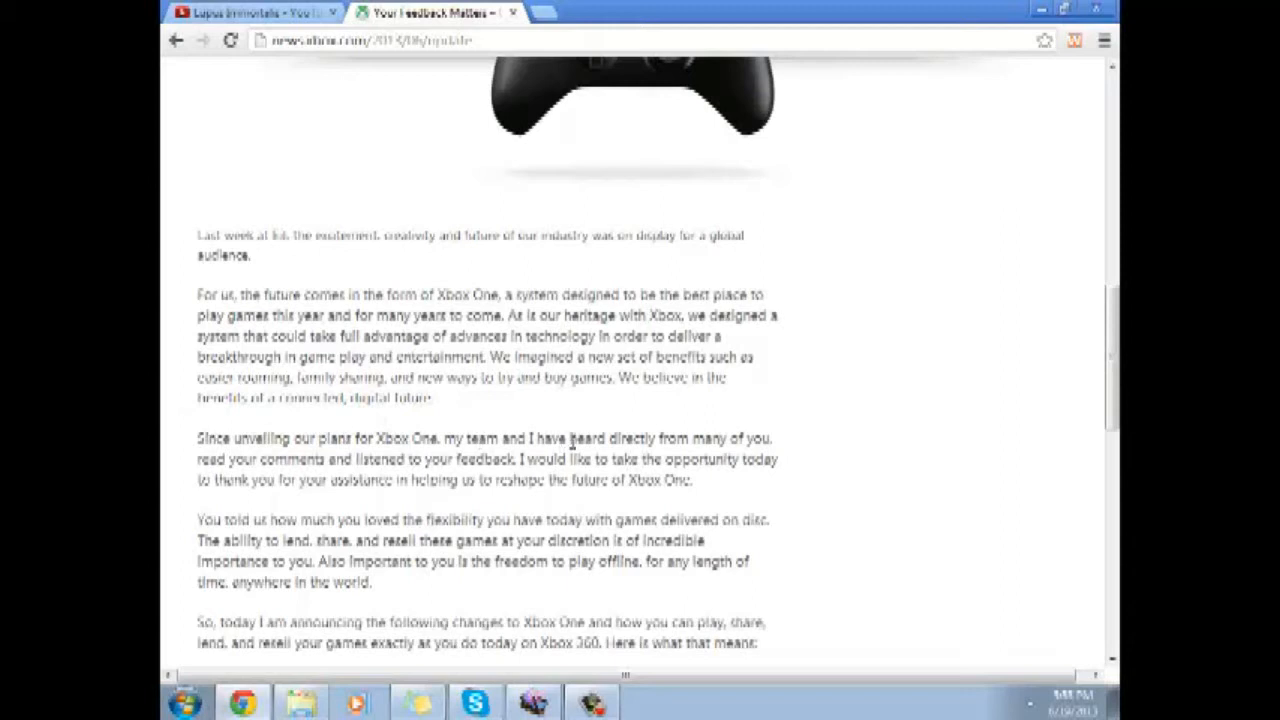
{"action": "mouse_move", "coordinate": [289, 430]}
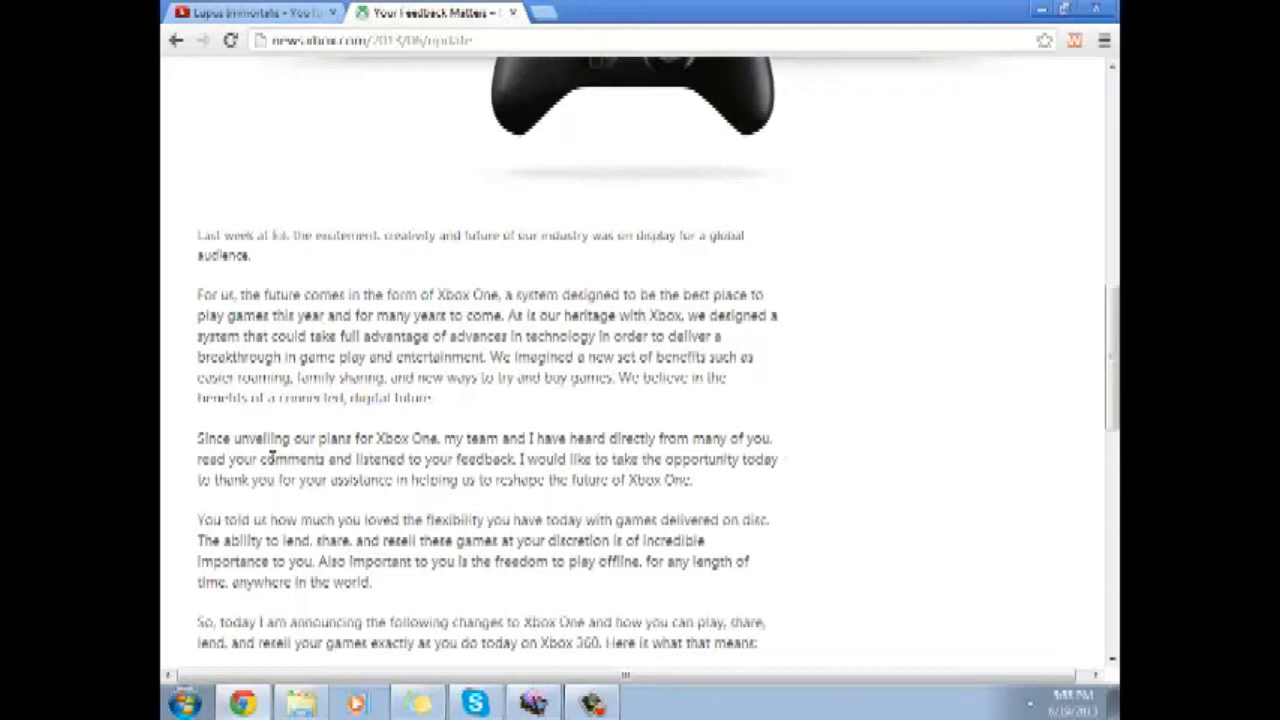
{"action": "mouse_move", "coordinate": [523, 458]}
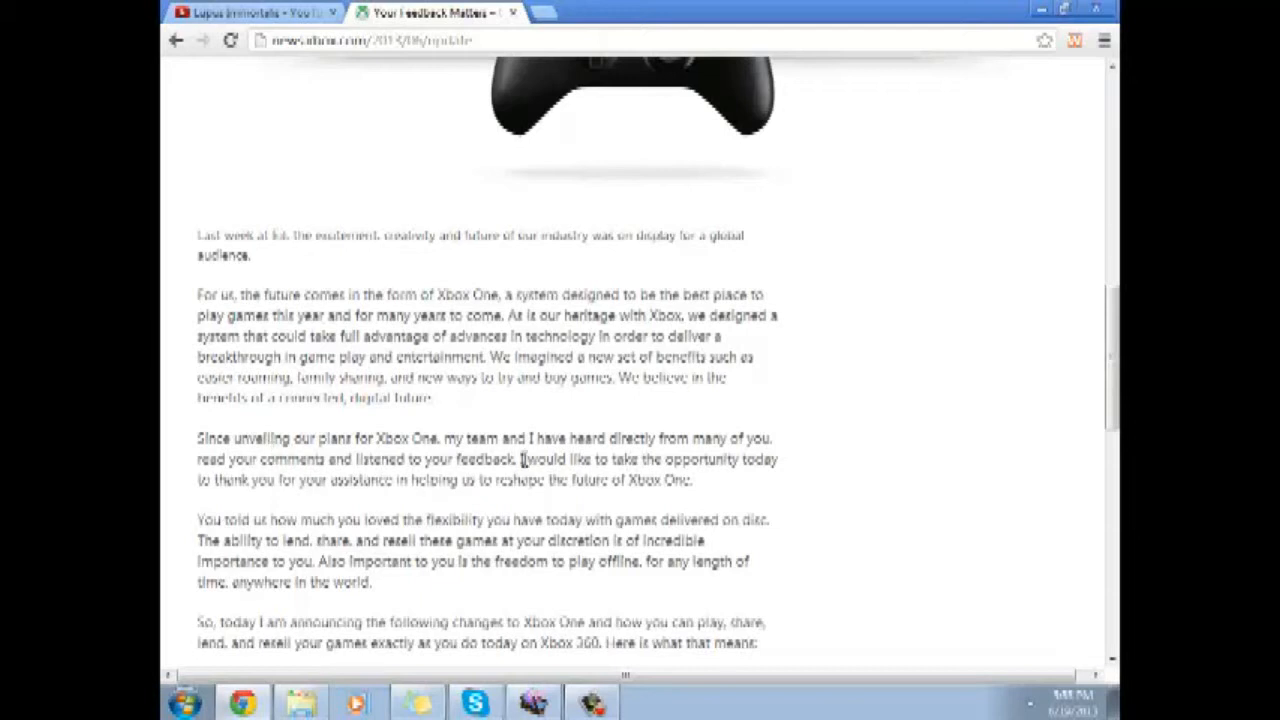
{"action": "mouse_move", "coordinate": [277, 501]}
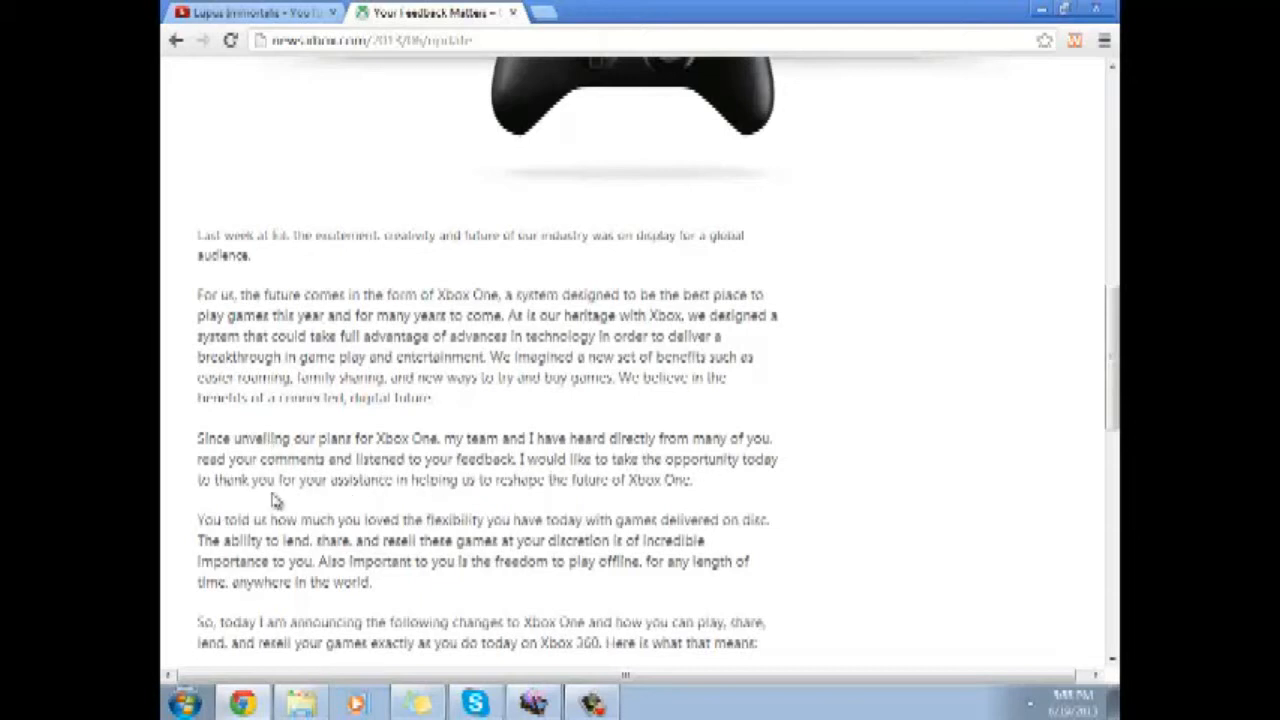
{"action": "mouse_move", "coordinate": [495, 497]}
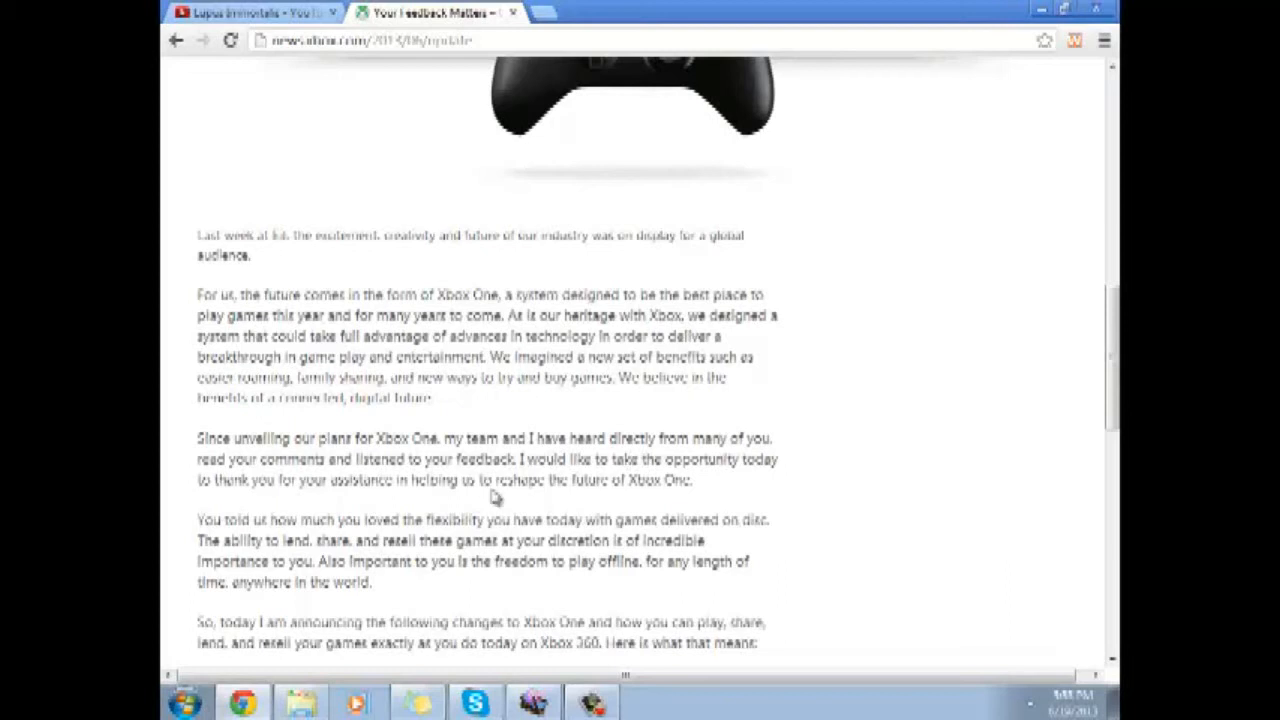
Scroll to the first changes: no internet needed offline and unrestricted disc-game trading
{"action": "scroll", "scroll_direction": "down", "scroll_amount": 3}
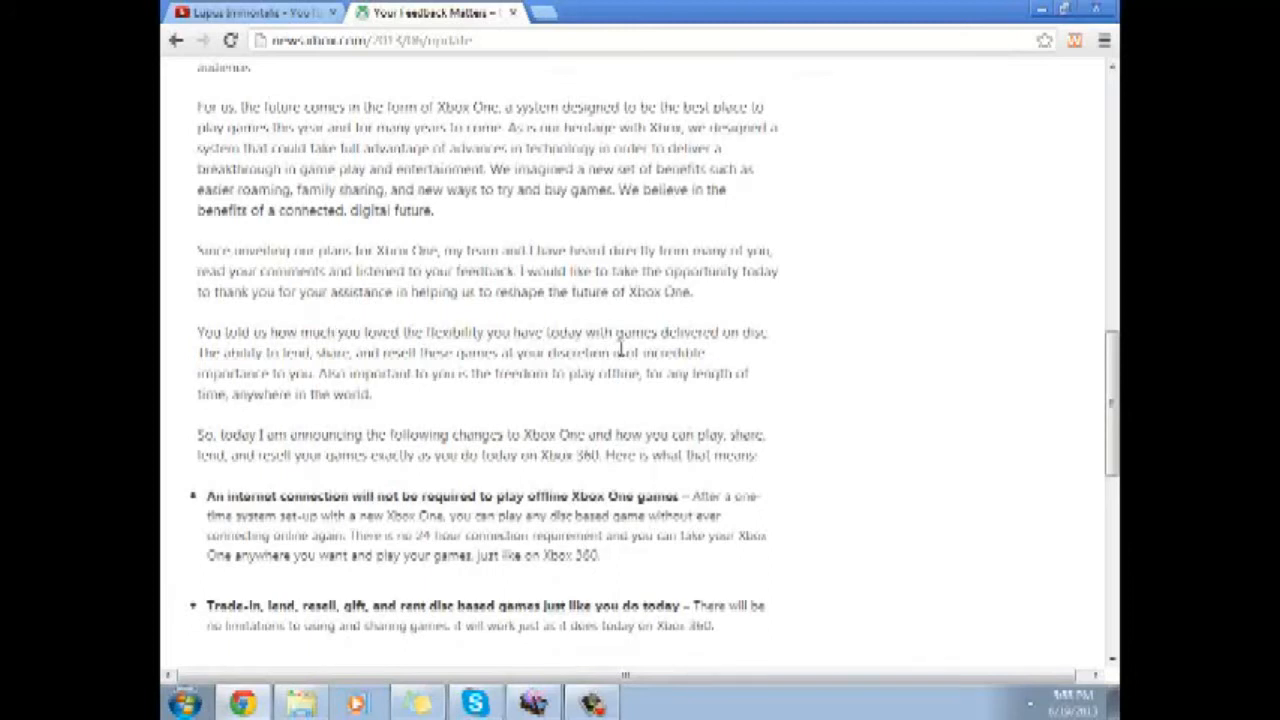
{"action": "mouse_move", "coordinate": [252, 360]}
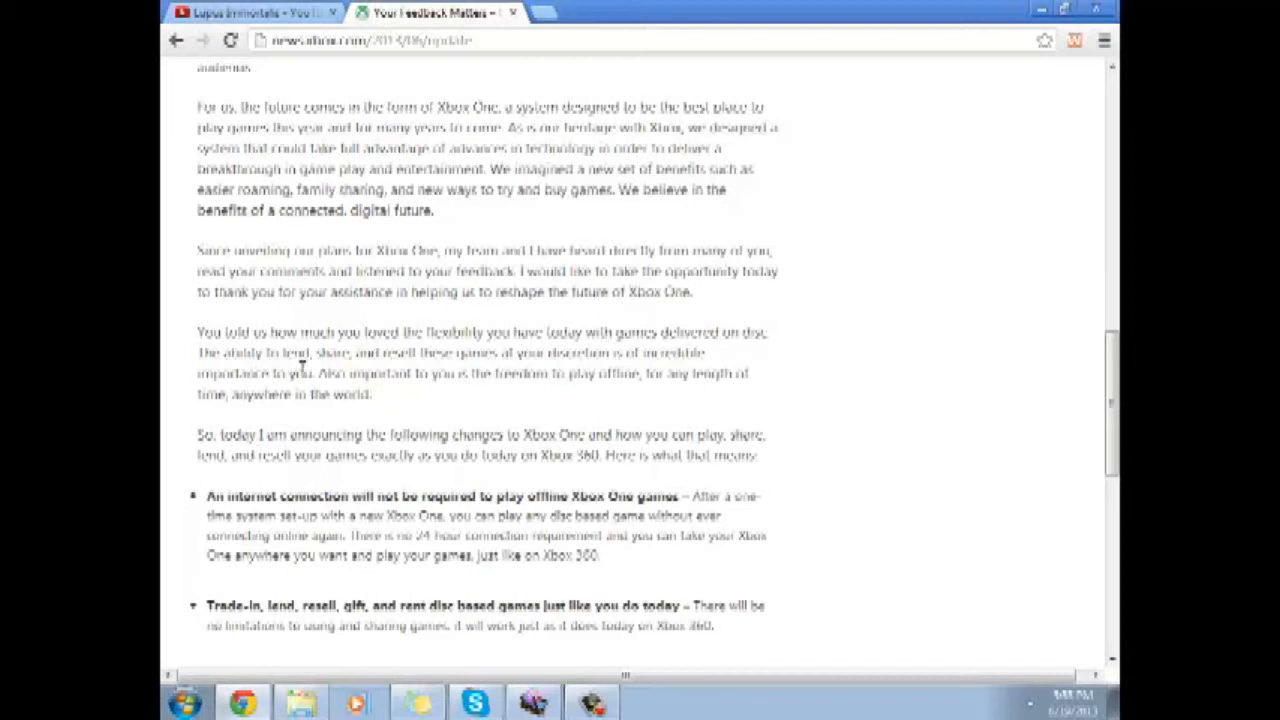
{"action": "mouse_move", "coordinate": [348, 373]}
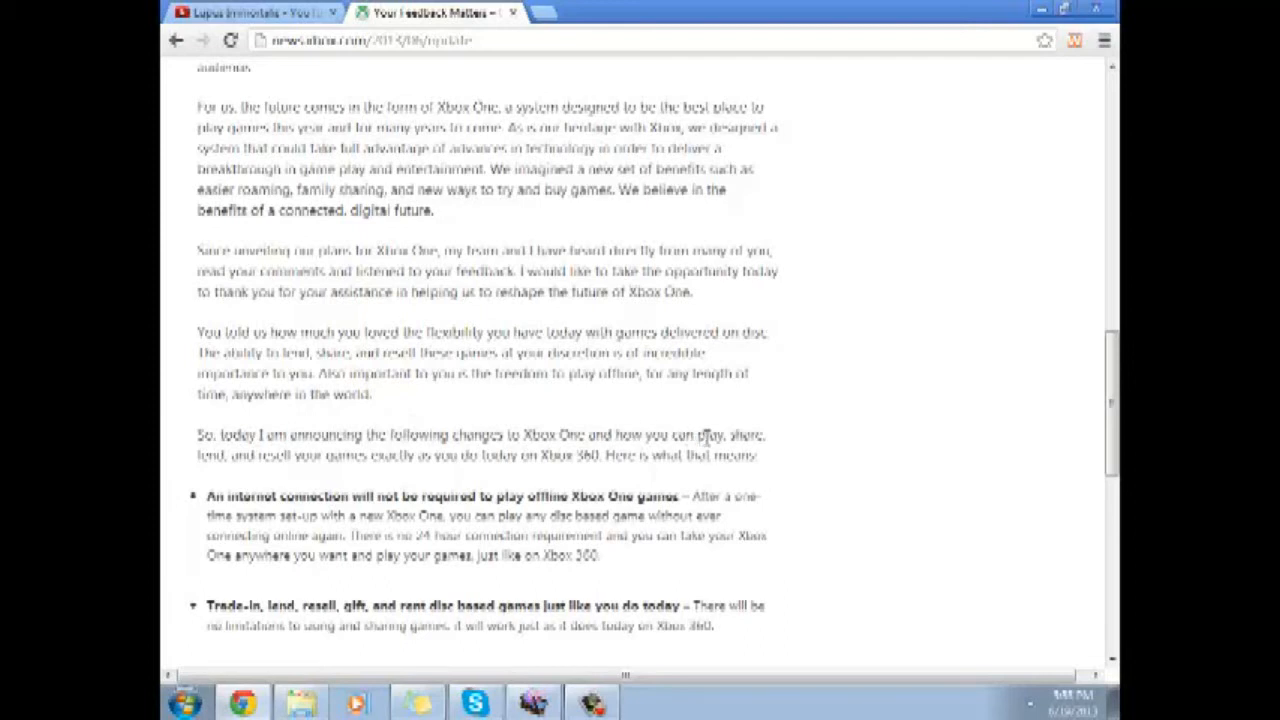
{"action": "mouse_move", "coordinate": [340, 462]}
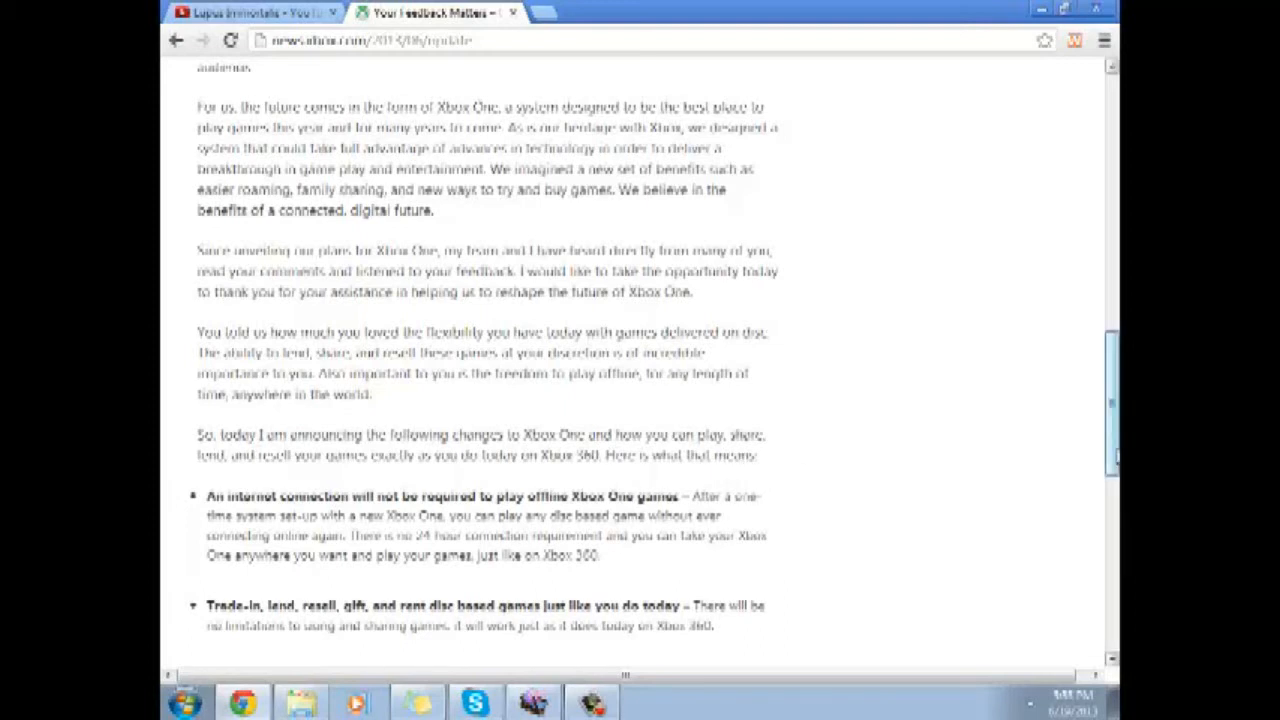
Scroll to paragraphs on offline downloadable games, no regional restrictions and disc sharing
{"action": "scroll", "scroll_direction": "down", "scroll_amount": 3}
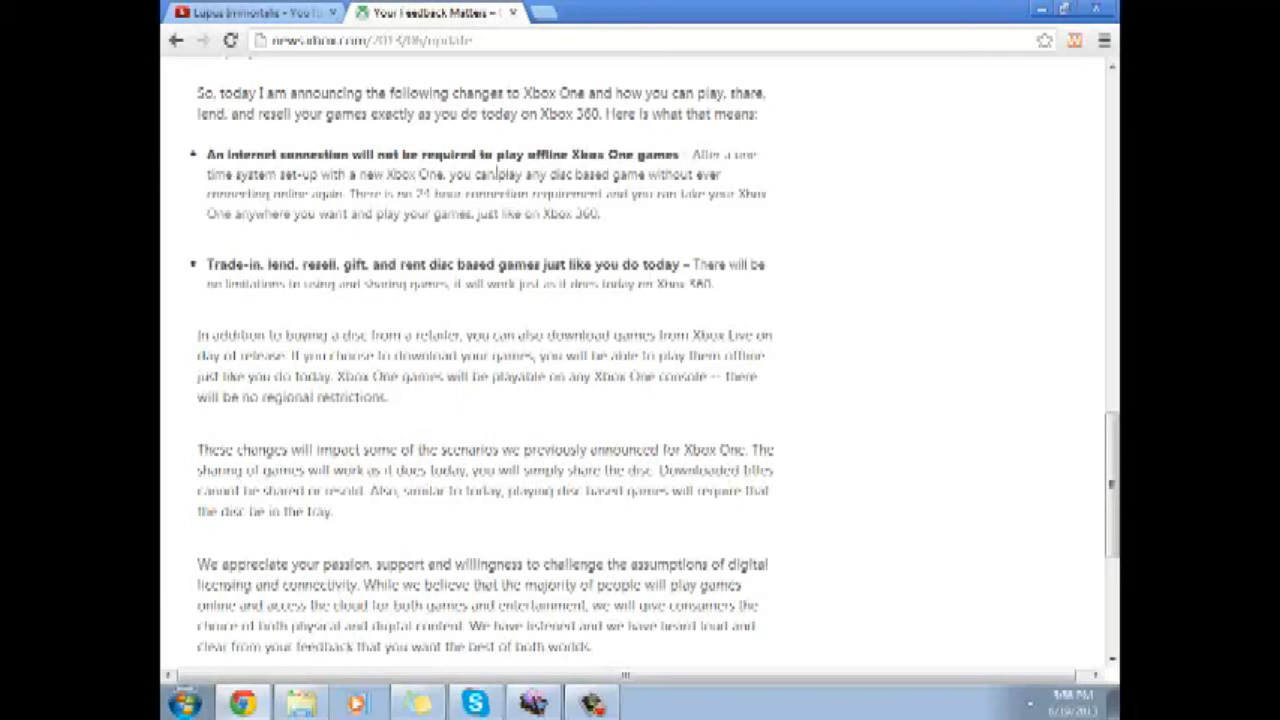
{"action": "mouse_move", "coordinate": [693, 178]}
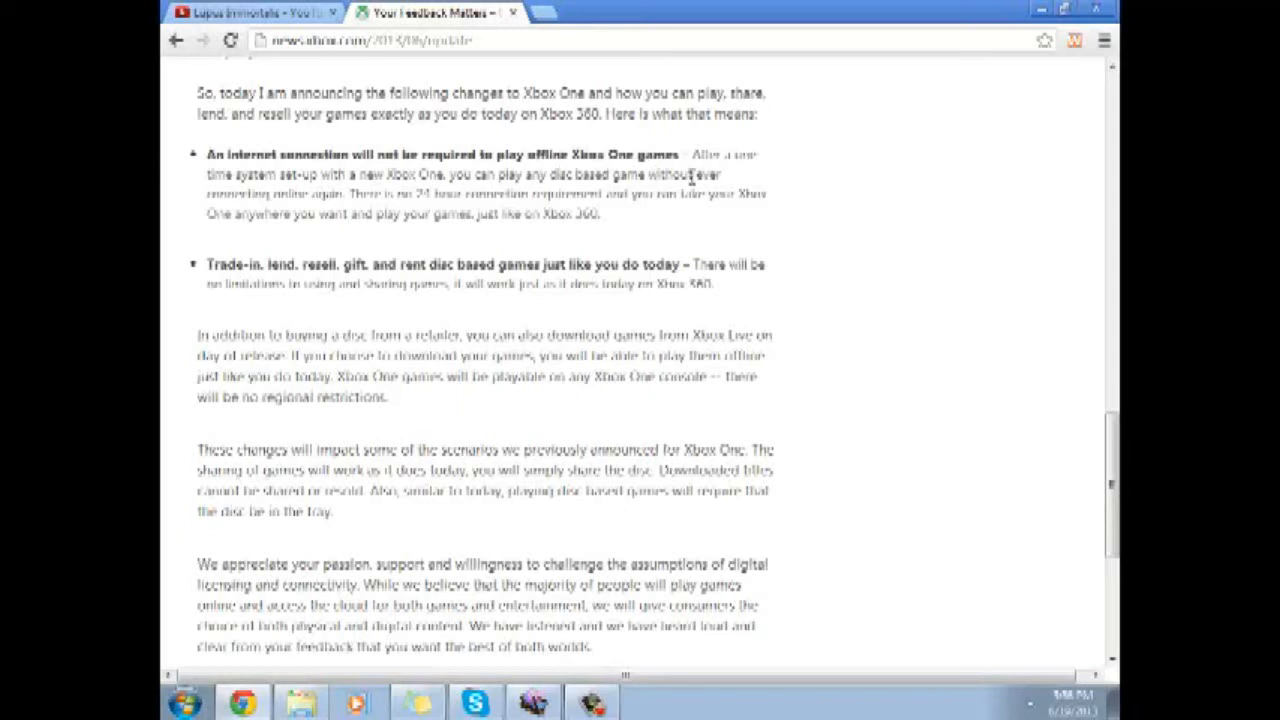
{"action": "mouse_move", "coordinate": [335, 193]}
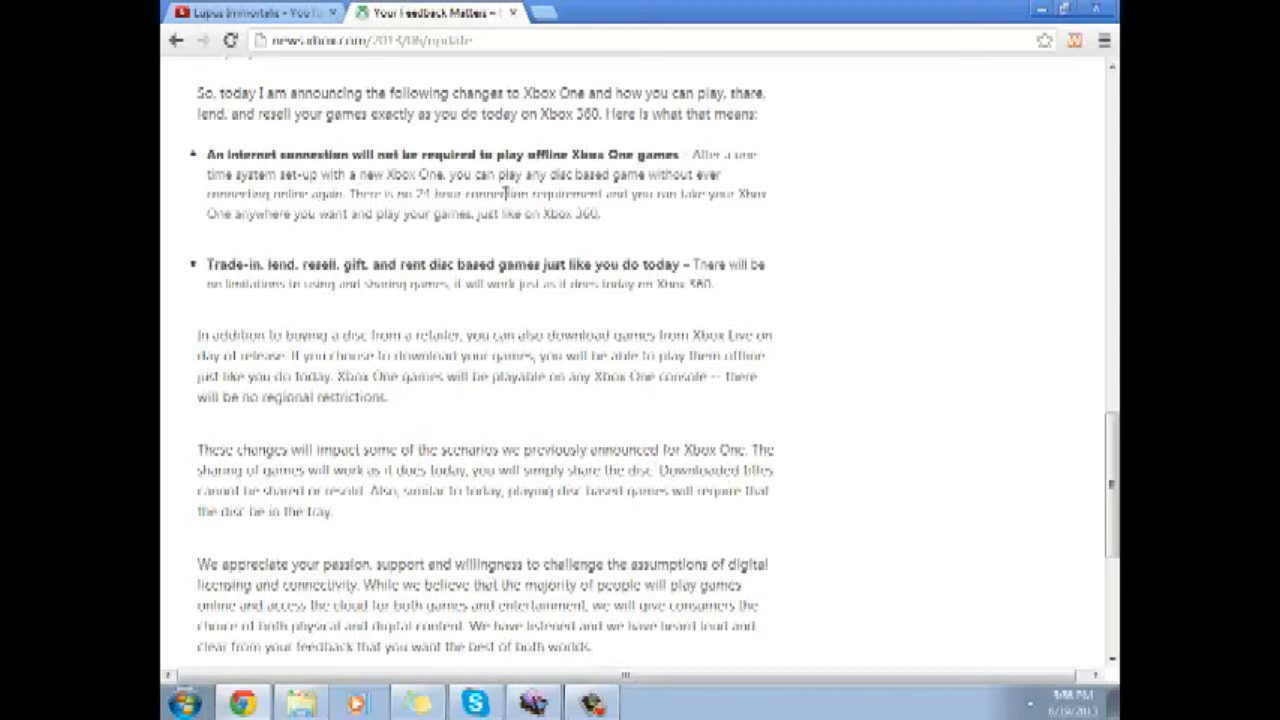
{"action": "mouse_move", "coordinate": [712, 210]}
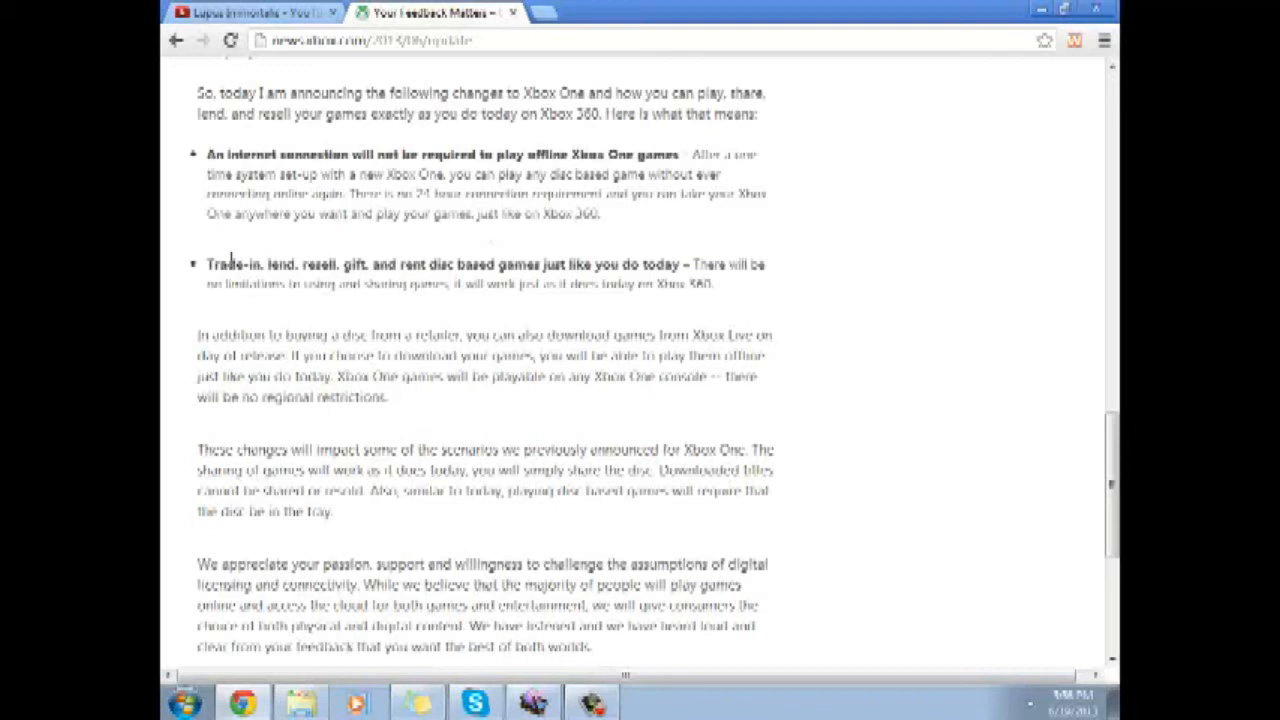
{"action": "mouse_move", "coordinate": [328, 260]}
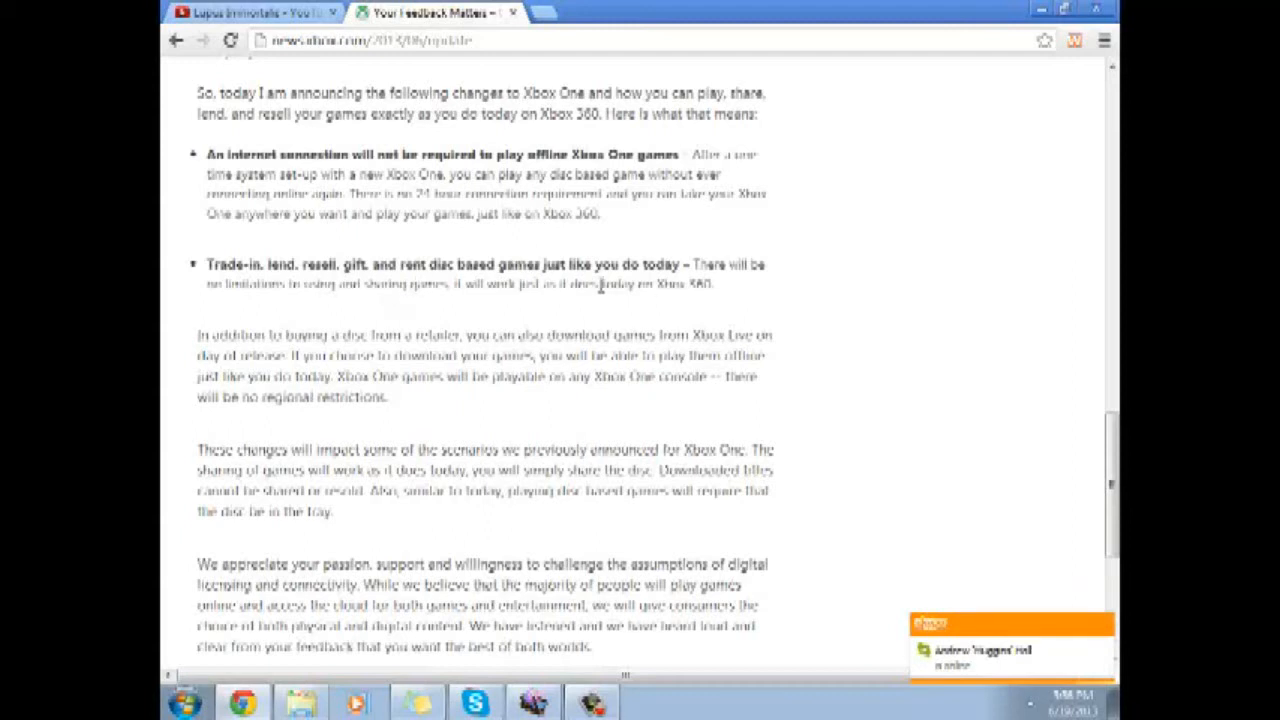
{"action": "mouse_move", "coordinate": [1040, 398]}
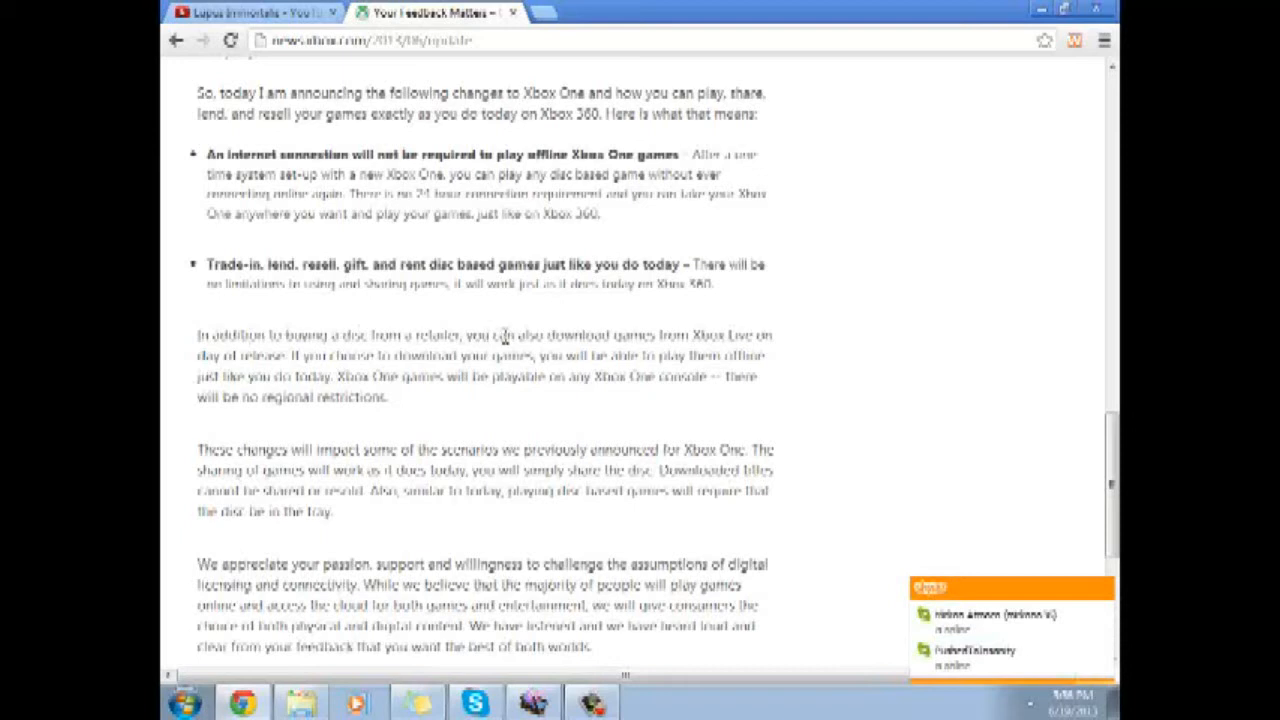
{"action": "mouse_move", "coordinate": [255, 358]}
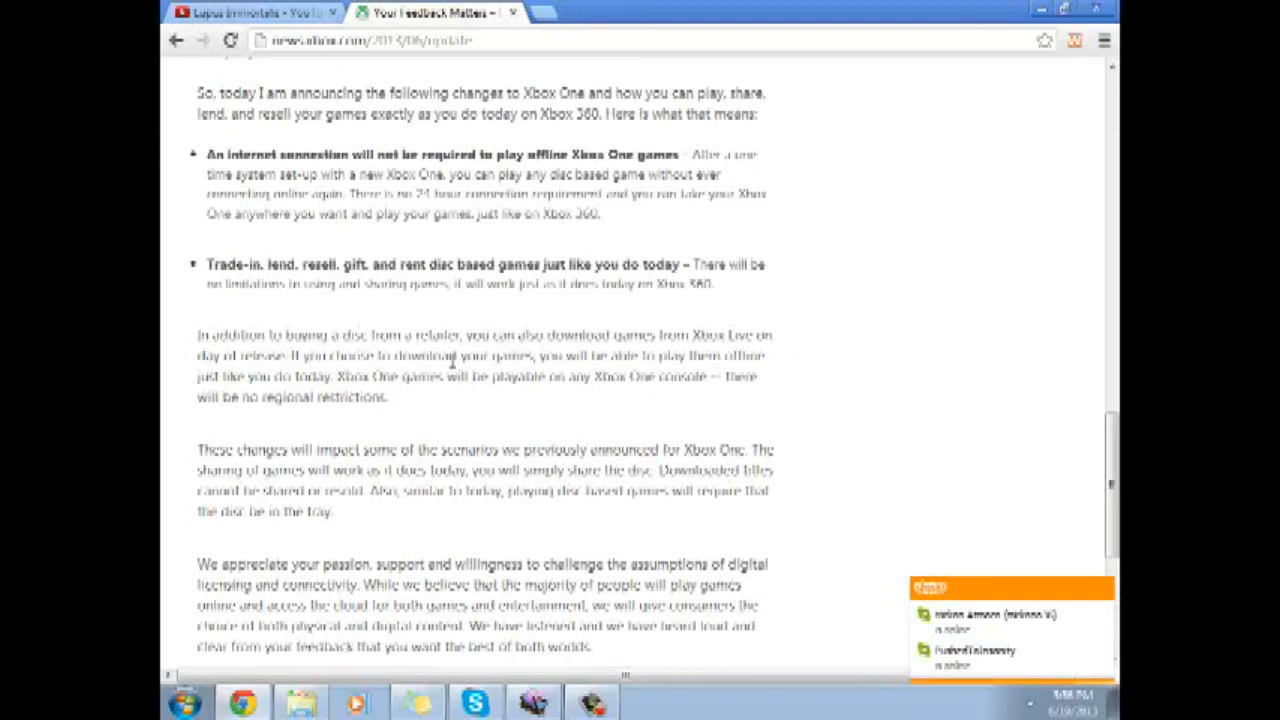
{"action": "mouse_move", "coordinate": [225, 390]}
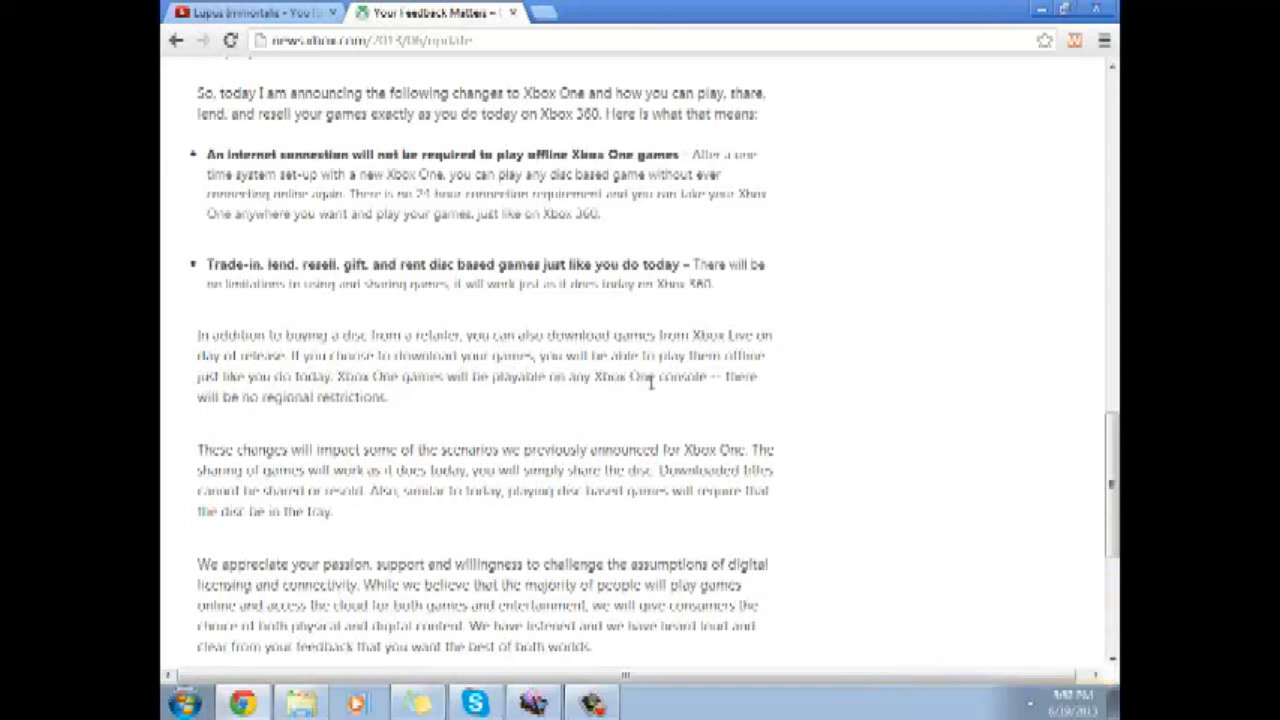
{"action": "mouse_move", "coordinate": [185, 430]}
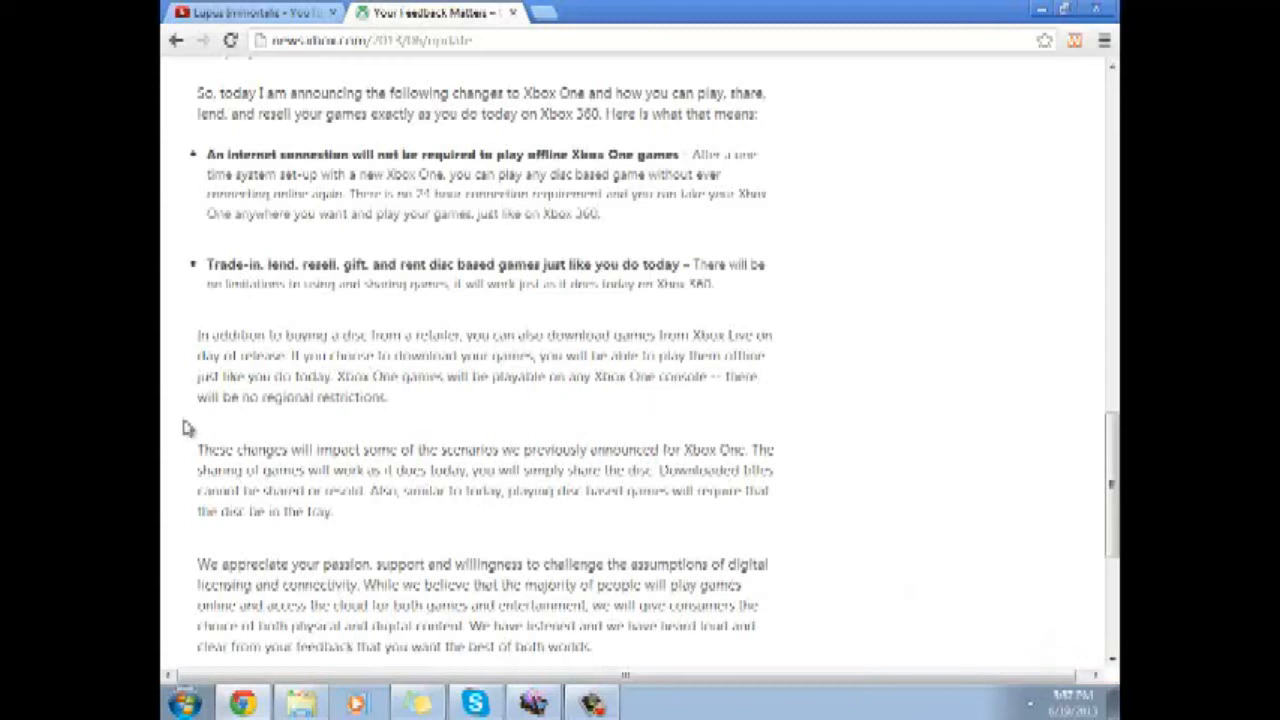
{"action": "mouse_move", "coordinate": [294, 431]}
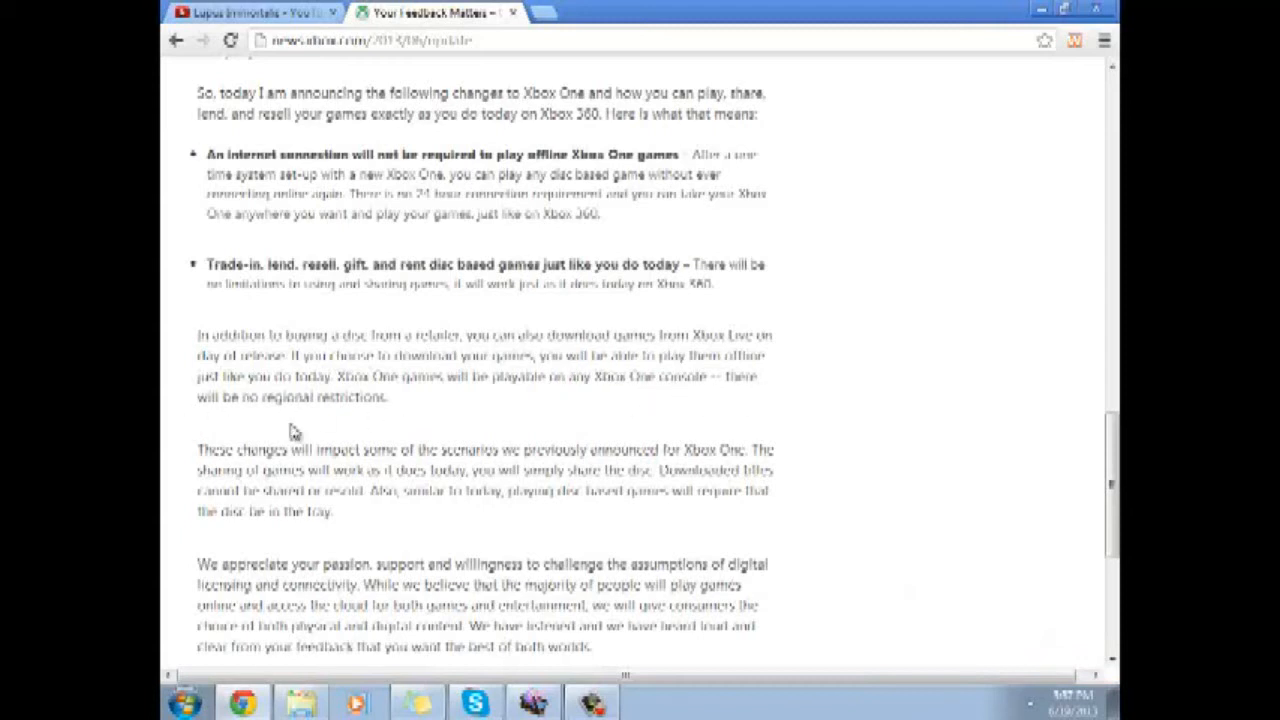
Scroll past the physical and digital content note to the closing thank-you paragraph
{"action": "scroll", "scroll_direction": "down", "scroll_amount": 3}
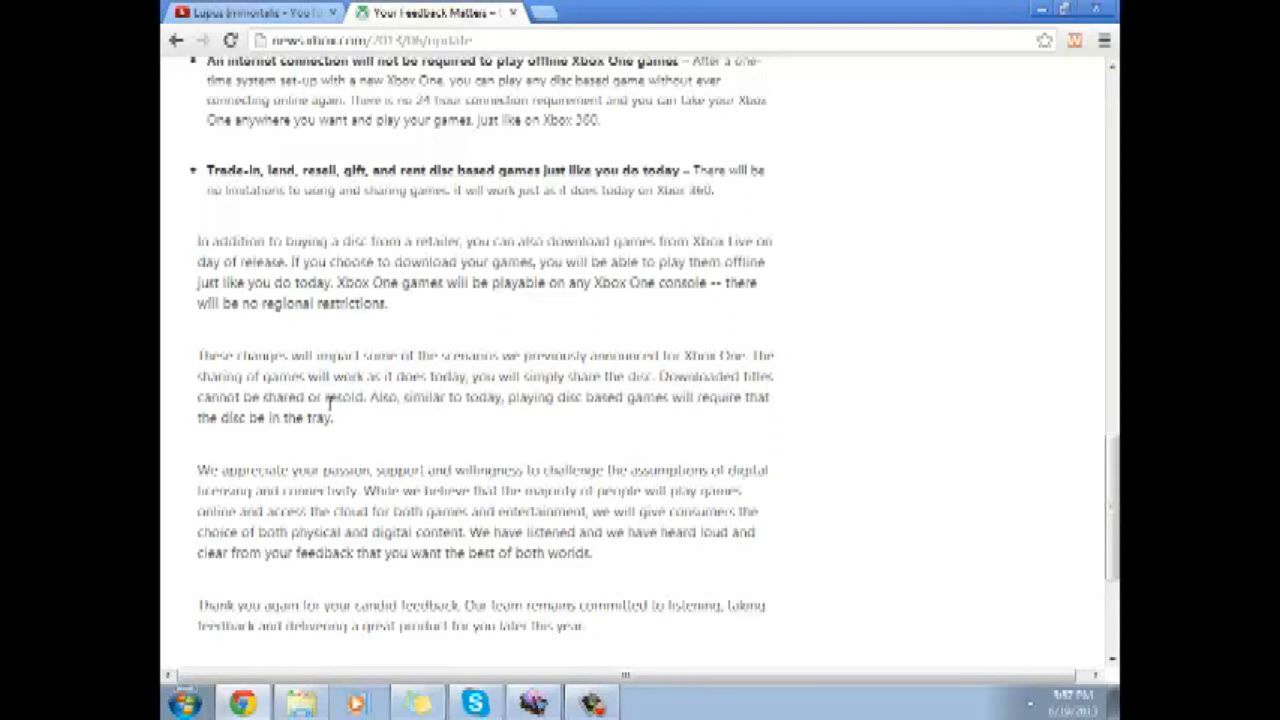
{"action": "mouse_move", "coordinate": [310, 440]}
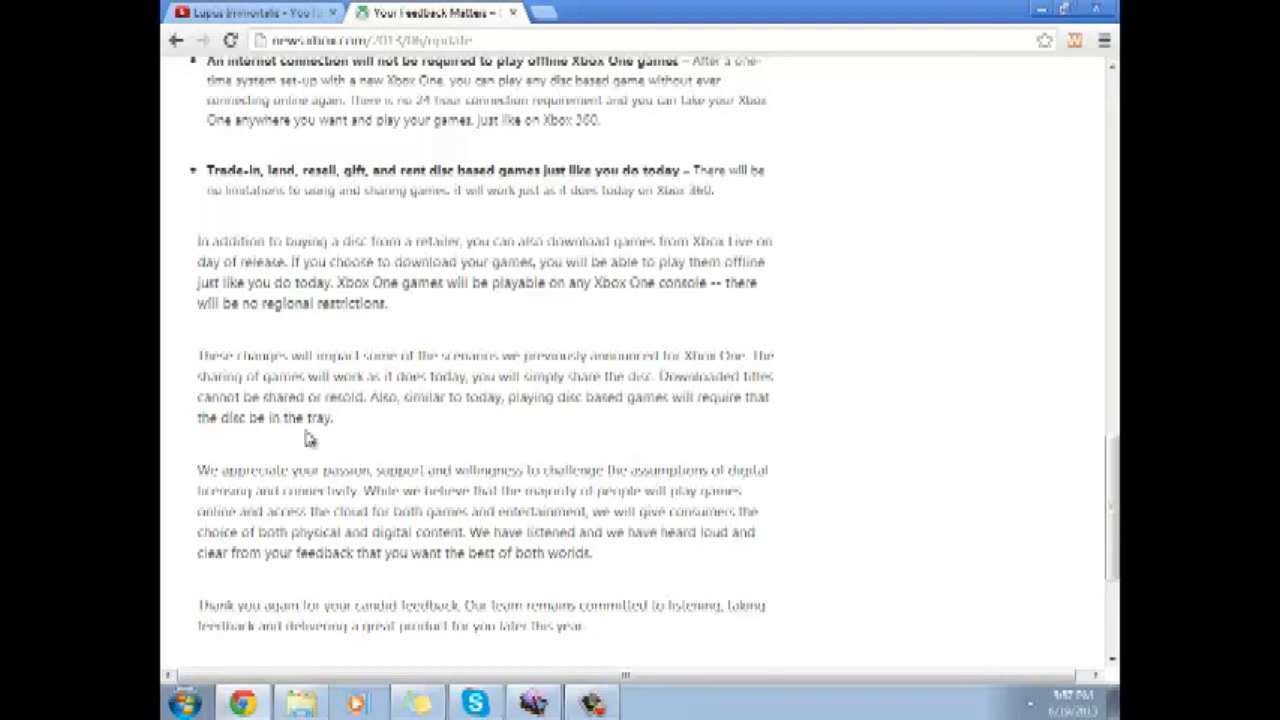
{"action": "mouse_move", "coordinate": [540, 415]}
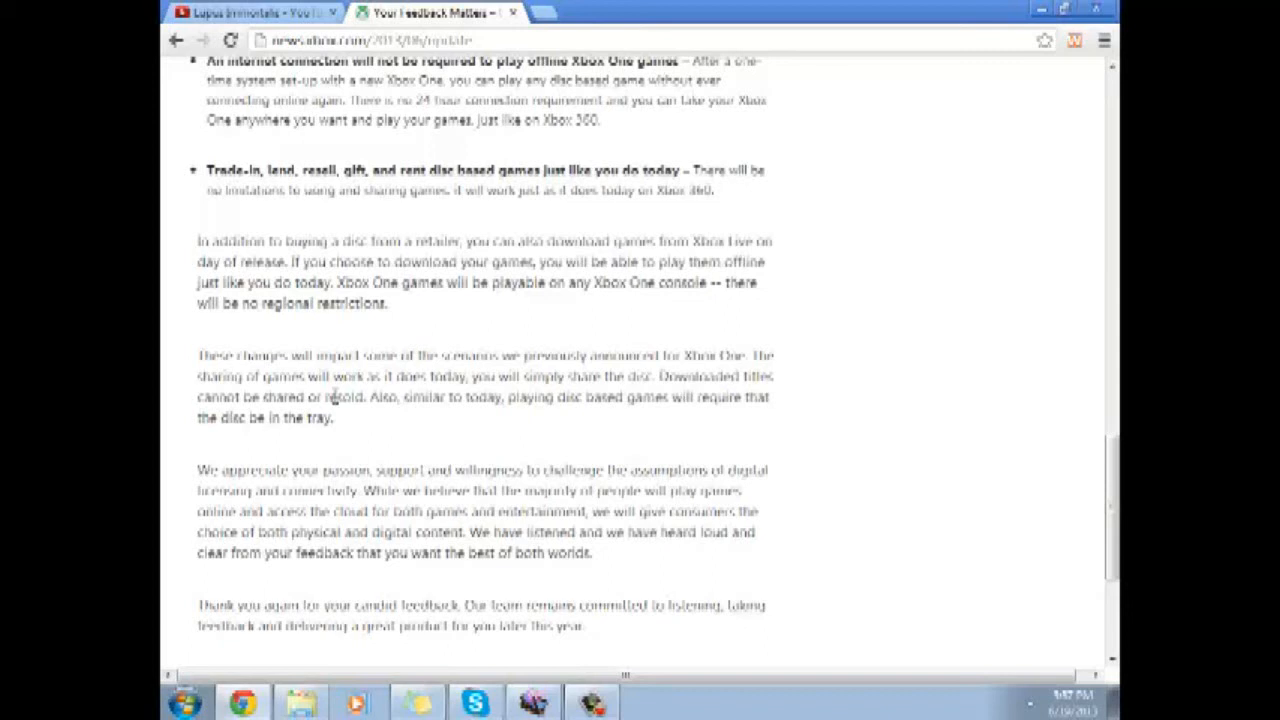
{"action": "mouse_move", "coordinate": [200, 492]}
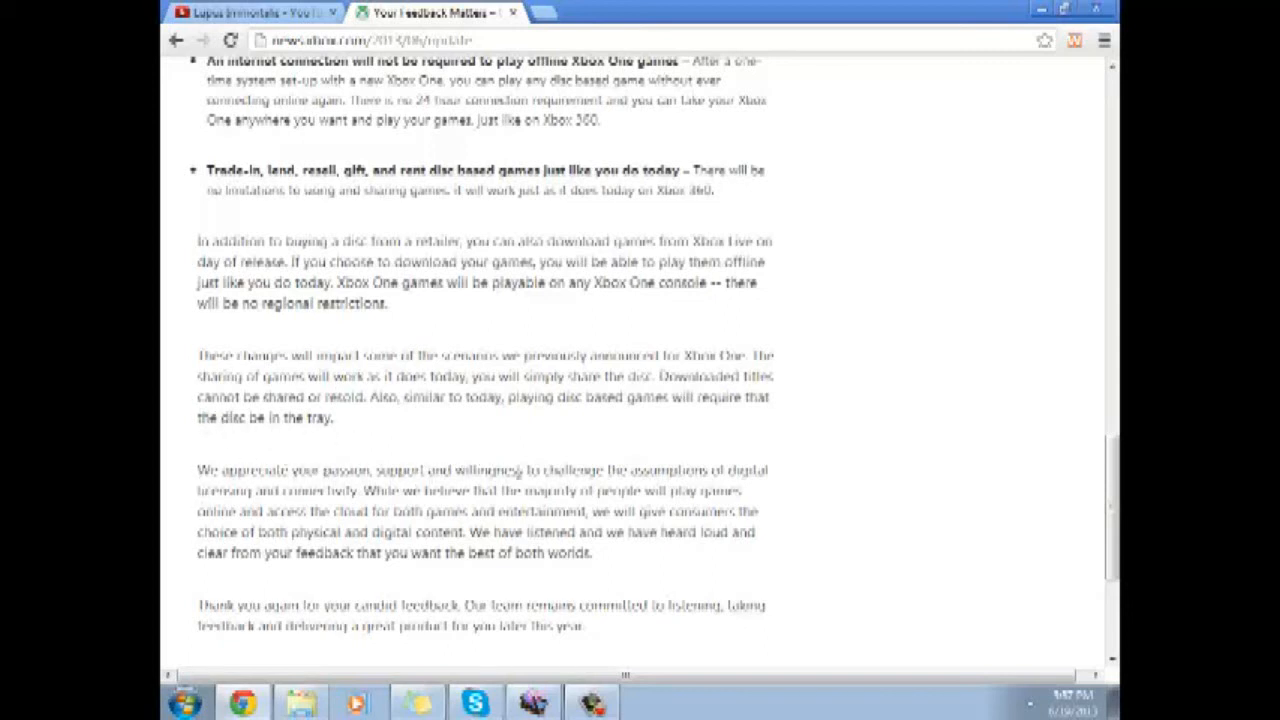
{"action": "mouse_move", "coordinate": [695, 460]}
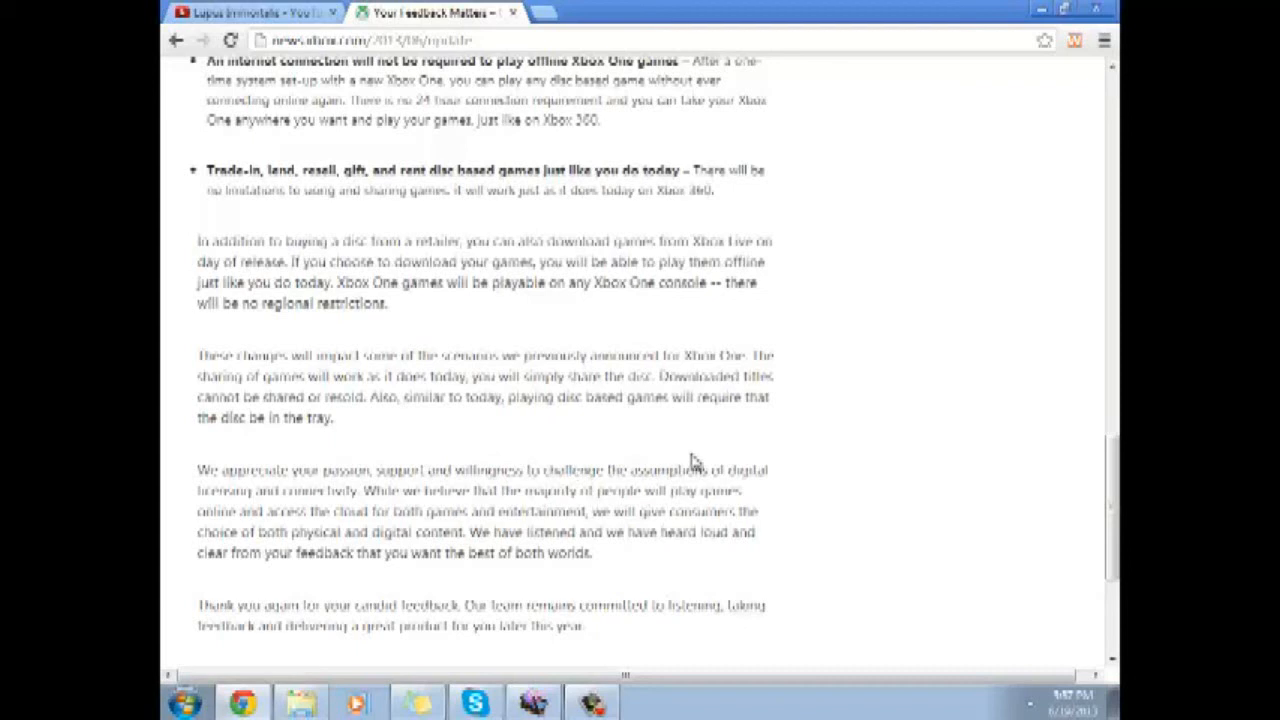
{"action": "mouse_move", "coordinate": [367, 508]}
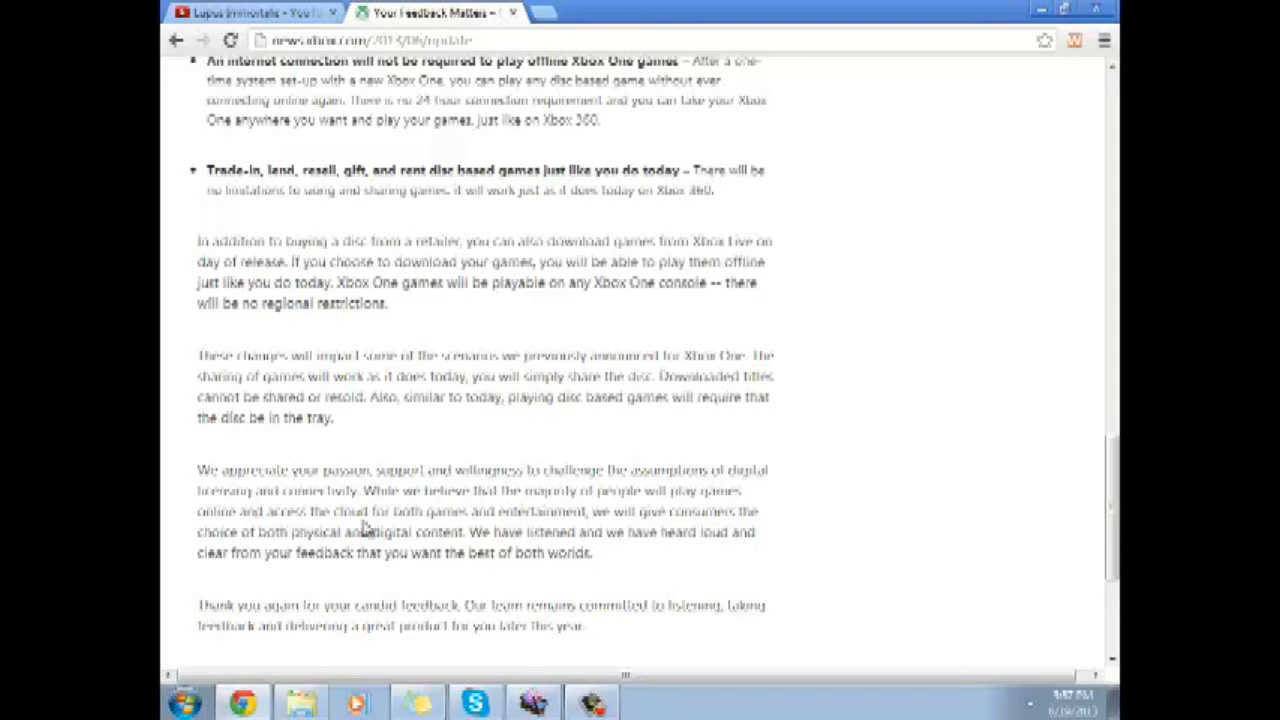
{"action": "mouse_move", "coordinate": [587, 513]}
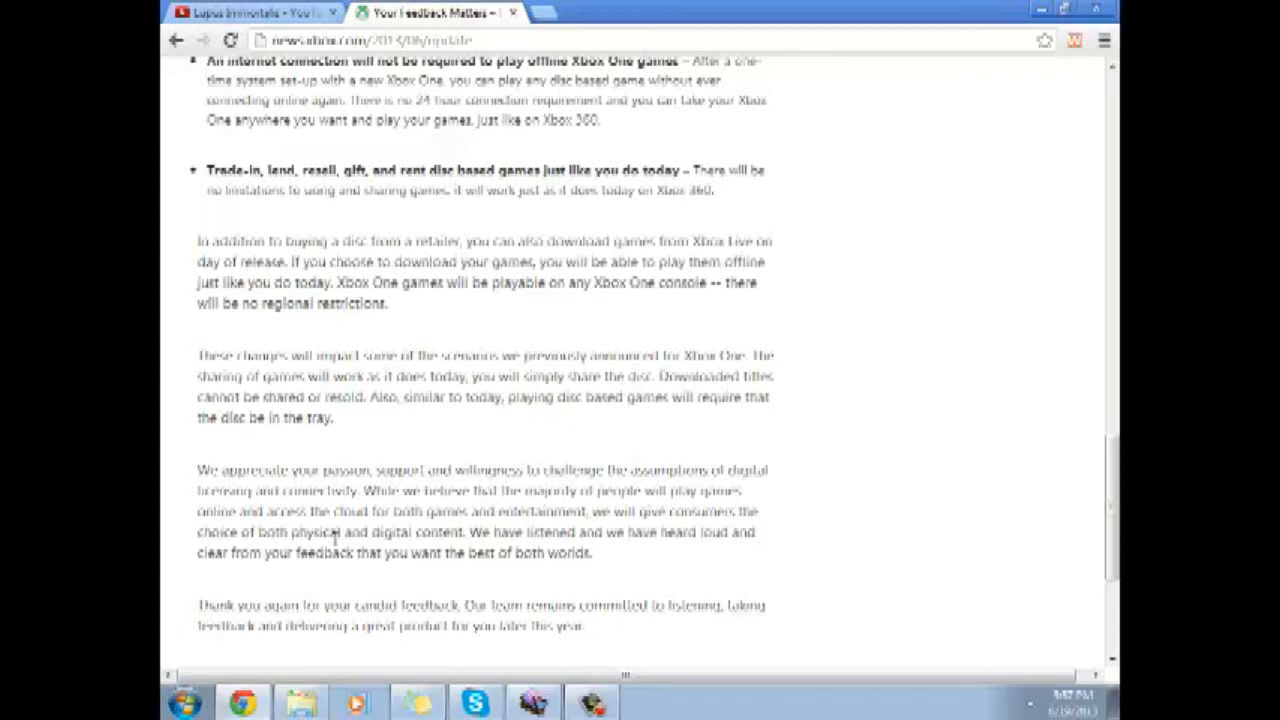
{"action": "mouse_move", "coordinate": [560, 530]}
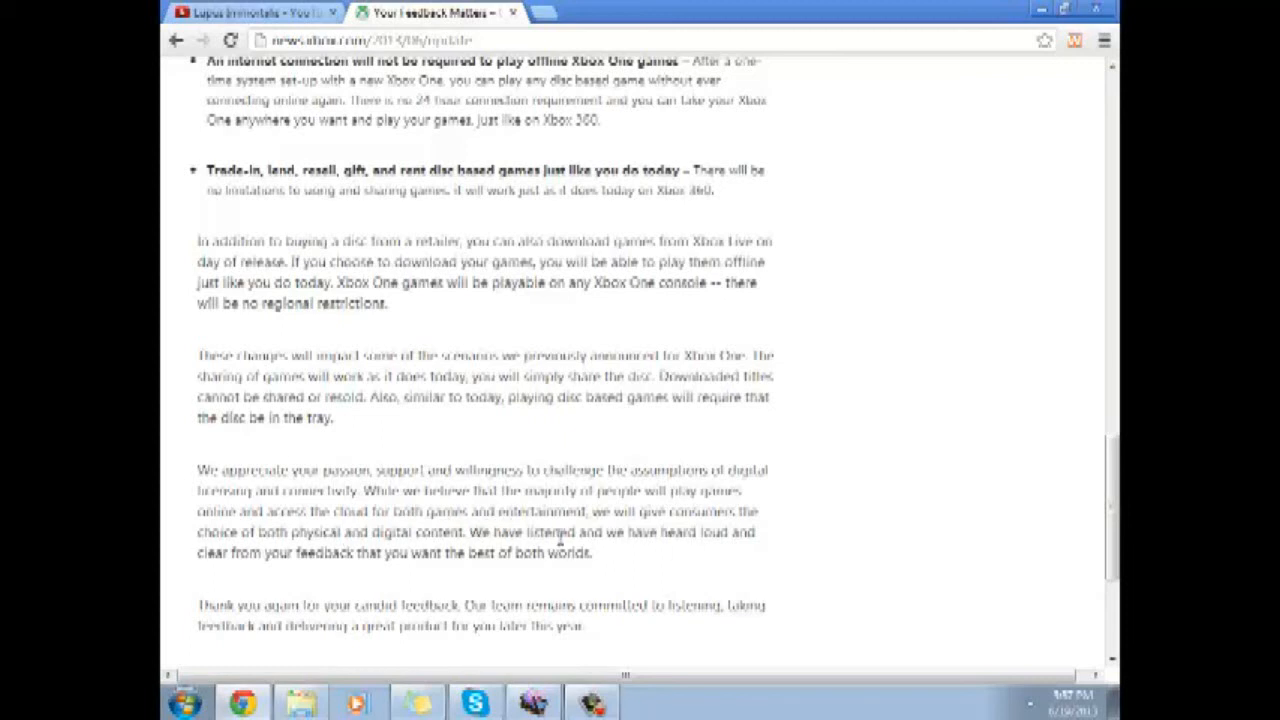
{"action": "mouse_move", "coordinate": [461, 582]}
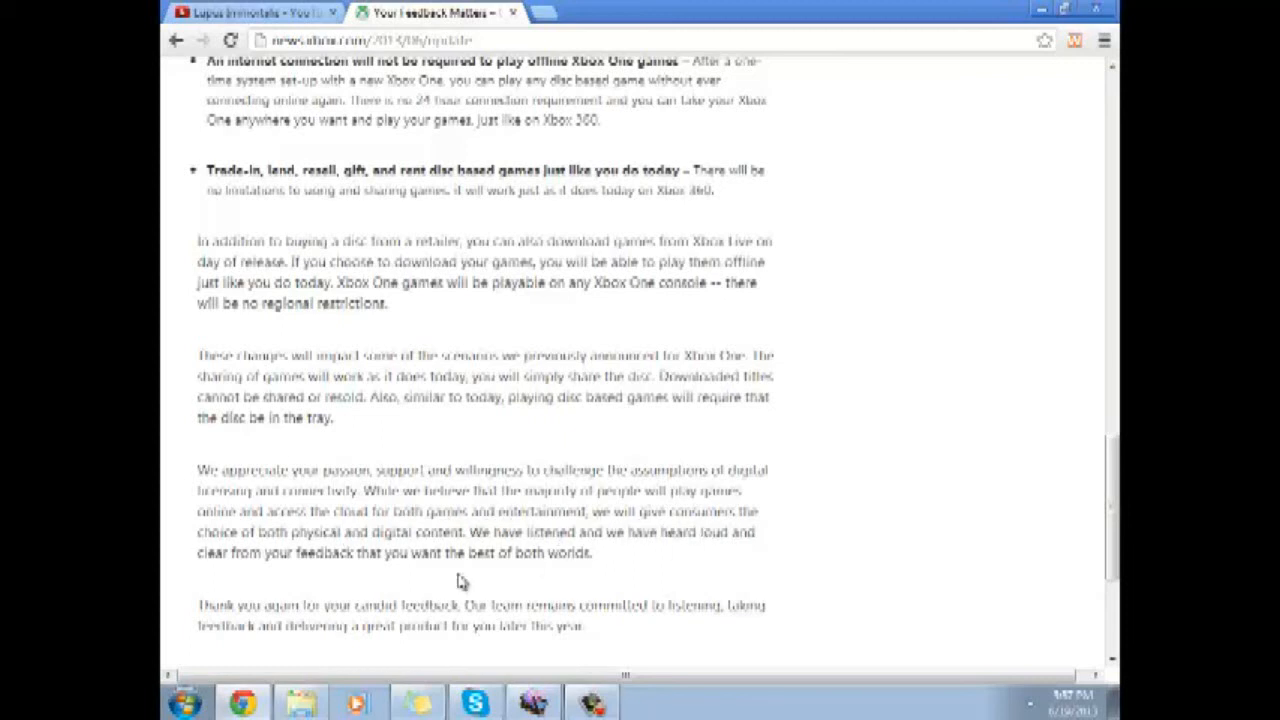
{"action": "mouse_move", "coordinate": [456, 560]}
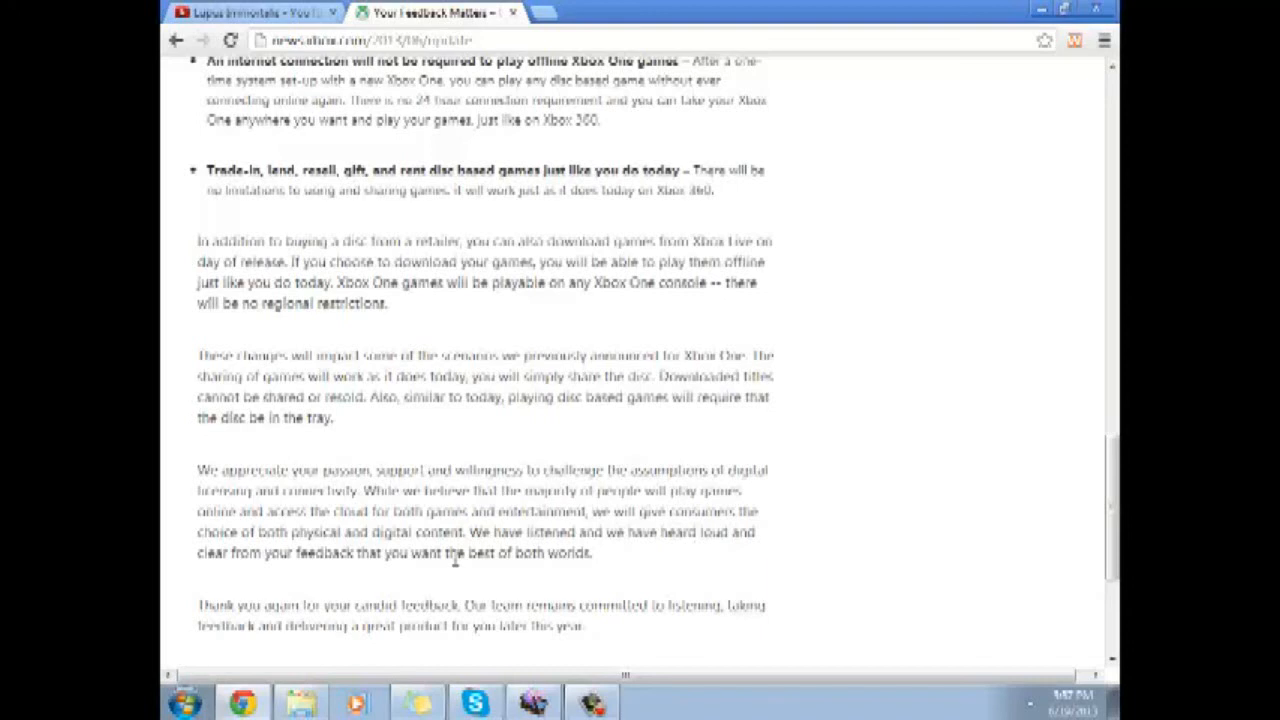
Scroll down near 'Return to Main Page', then back up to the headline and console photo
{"action": "scroll", "scroll_direction": "down", "scroll_amount": 3}
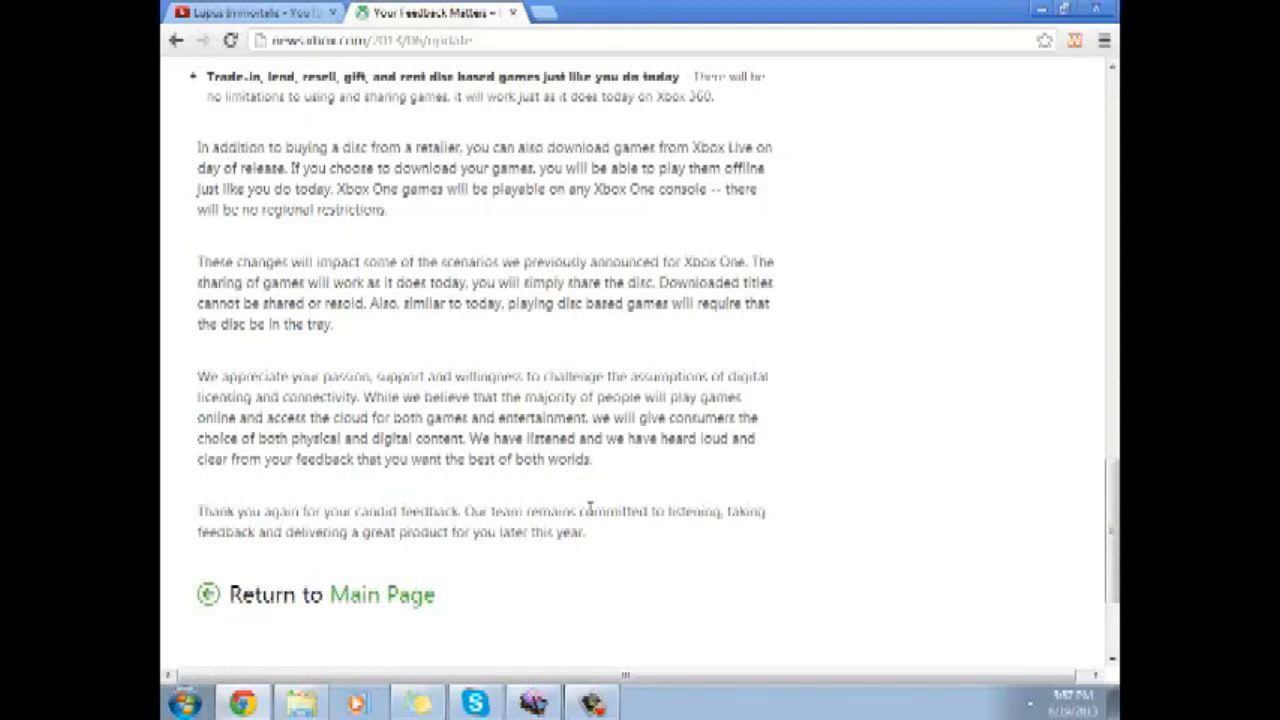
{"action": "mouse_move", "coordinate": [195, 538]}
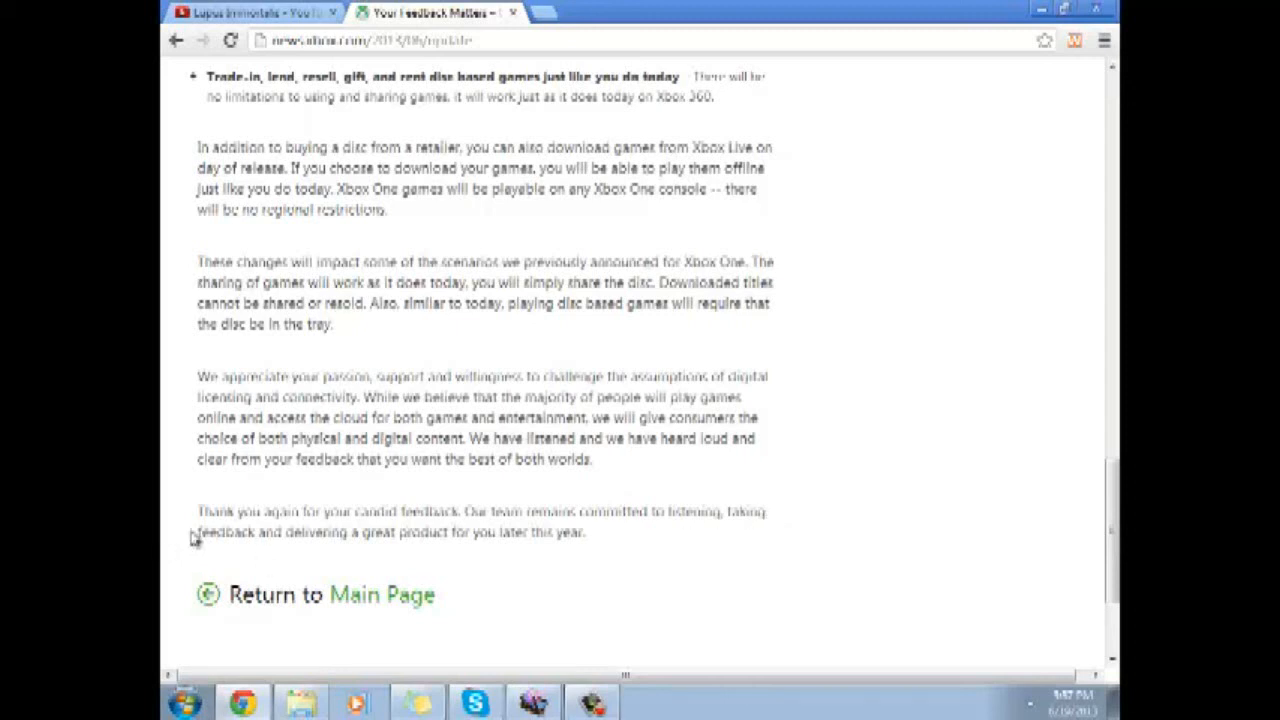
{"action": "mouse_move", "coordinate": [475, 530]}
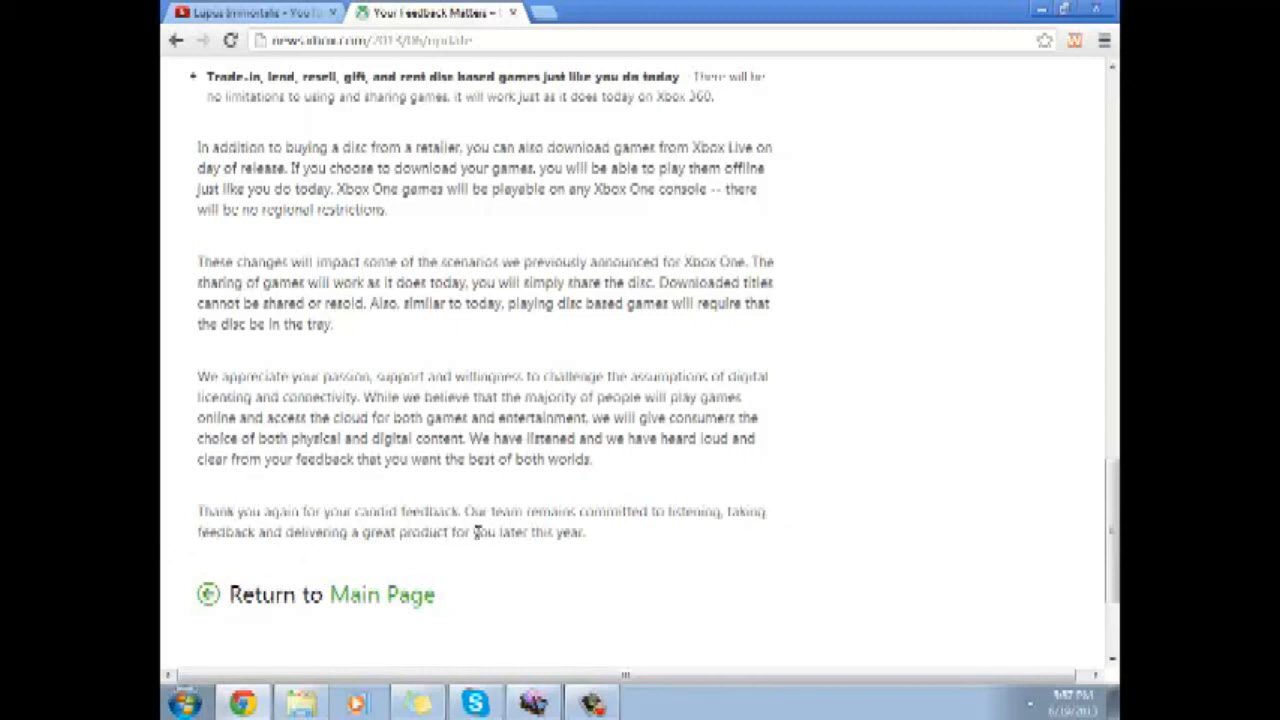
{"action": "scroll", "scroll_direction": "up", "scroll_amount": 3}
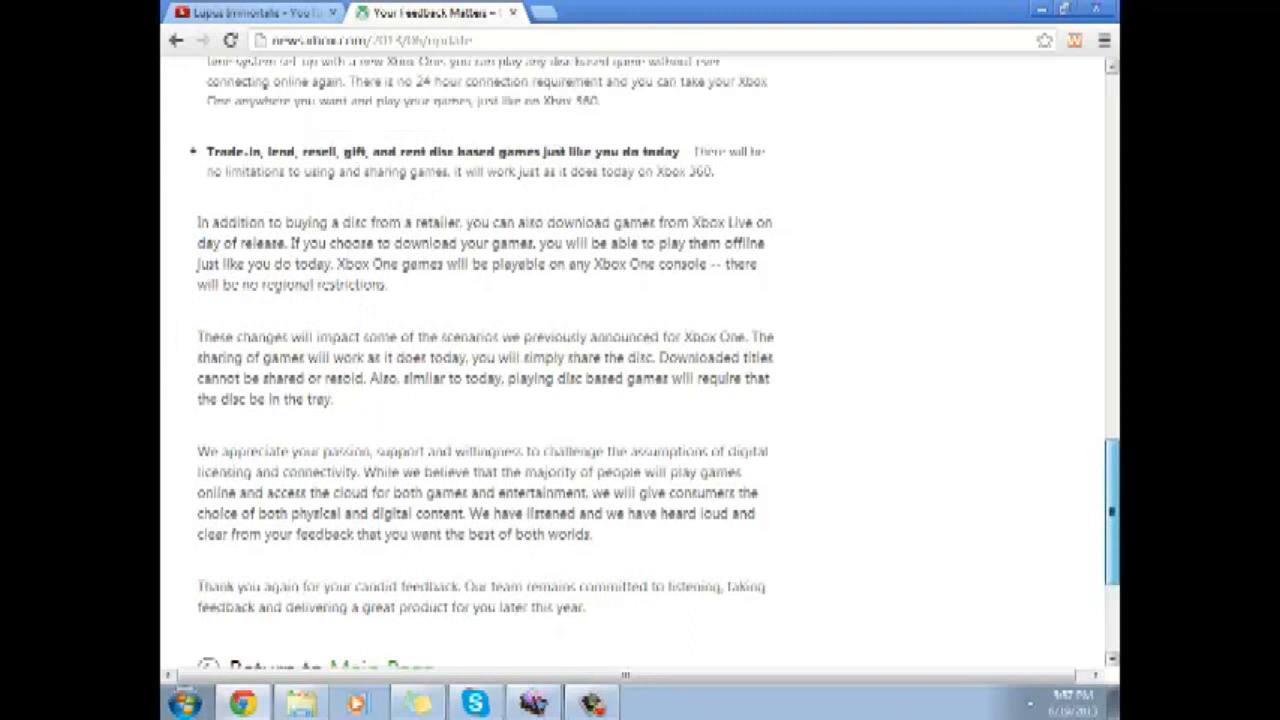
{"action": "scroll", "scroll_direction": "up", "scroll_amount": 3}
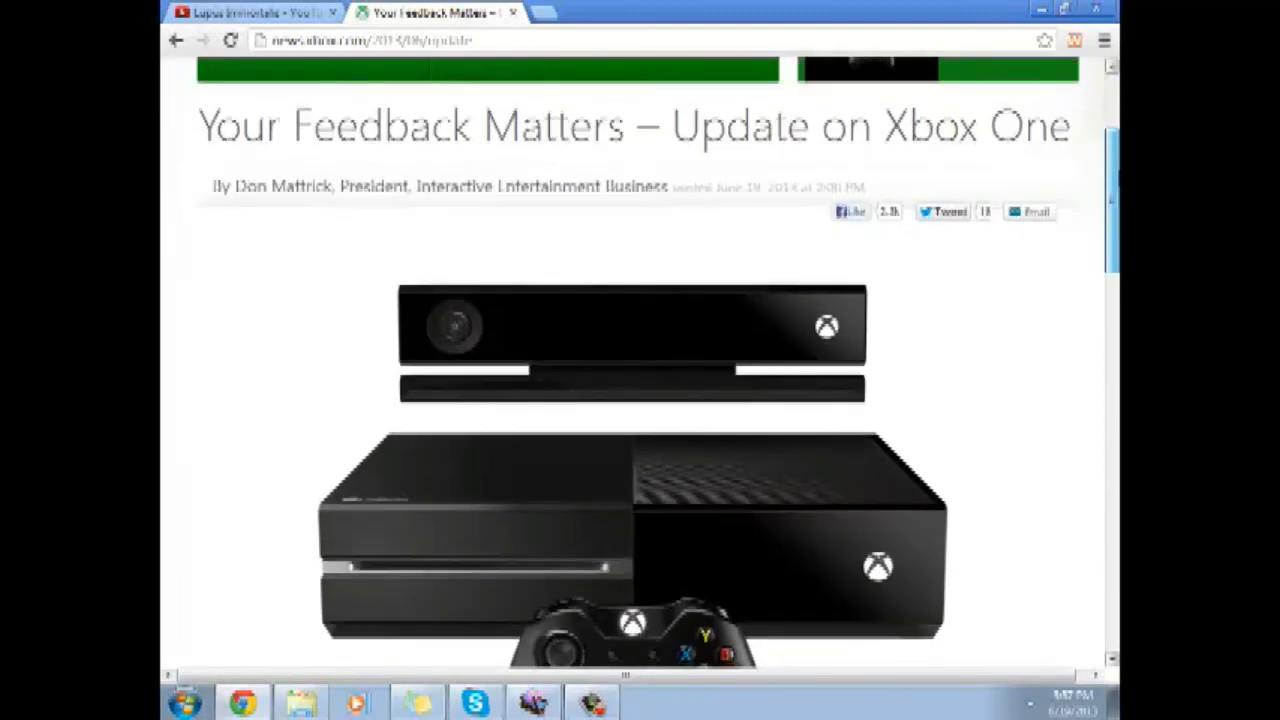
{"action": "scroll", "scroll_direction": "down", "scroll_amount": 3}
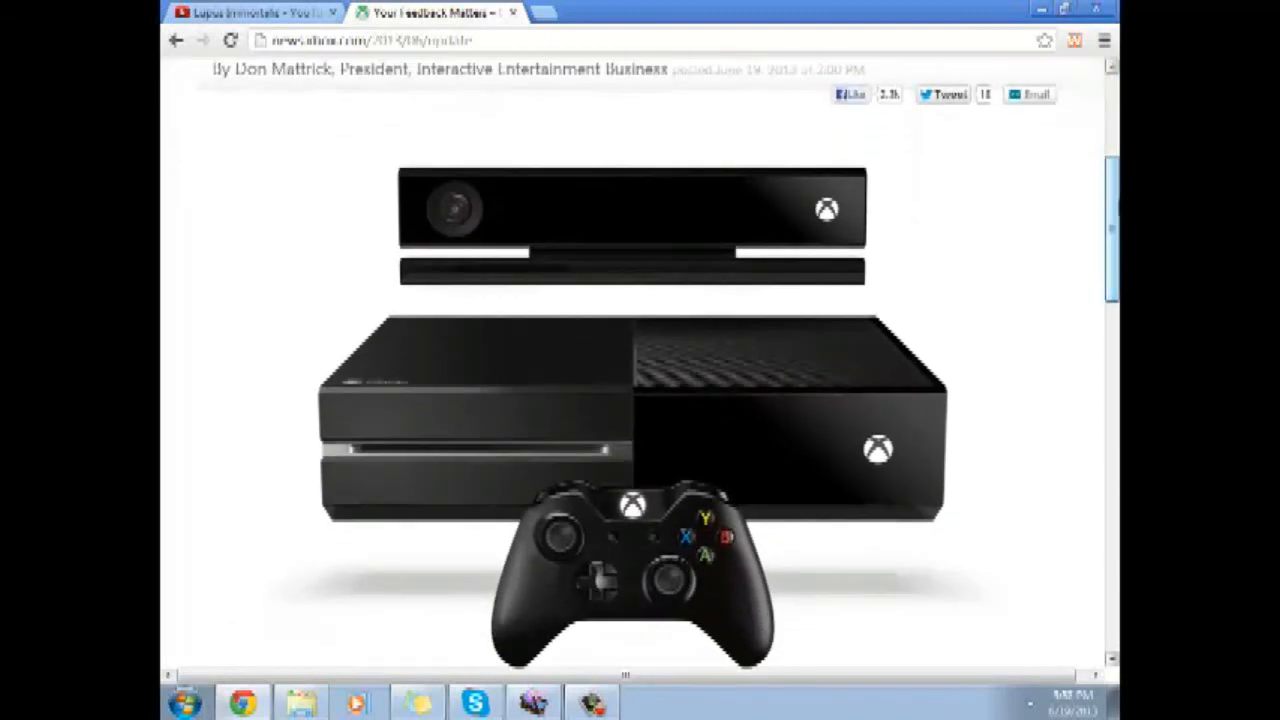
{"action": "scroll", "scroll_direction": "down", "scroll_amount": 3}
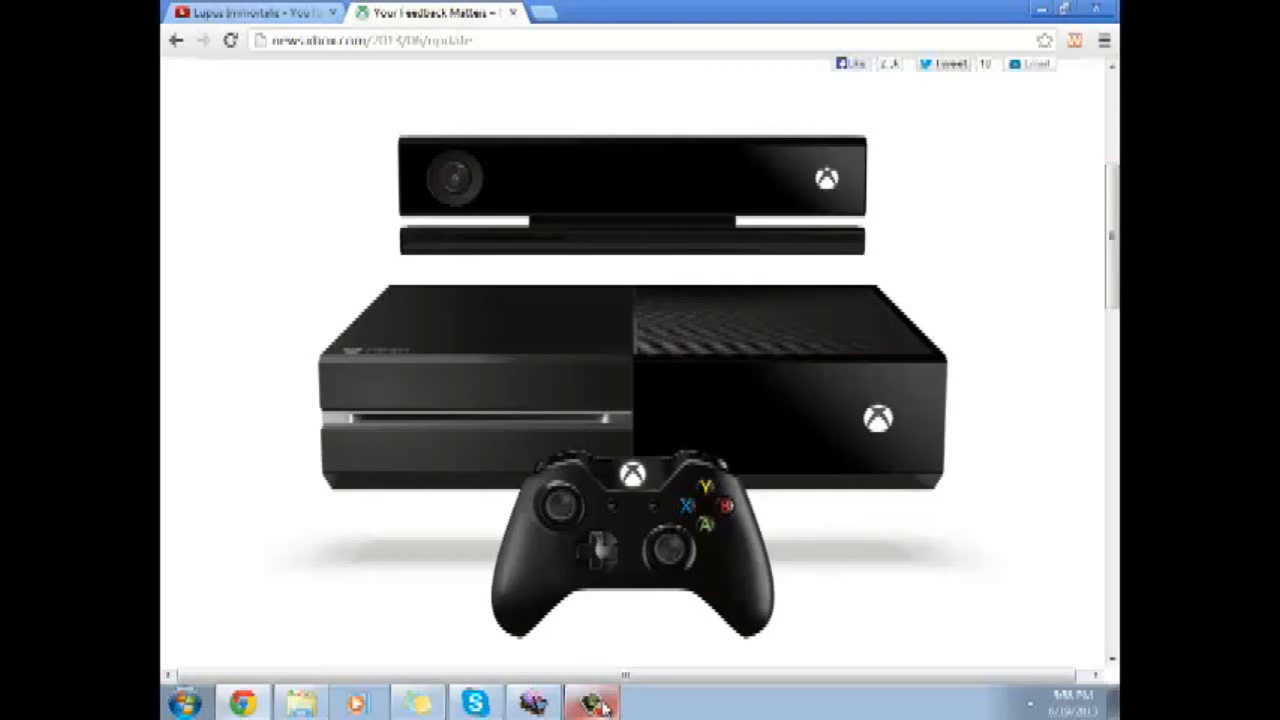
{"action": "left_click", "coordinate": [592, 705]}
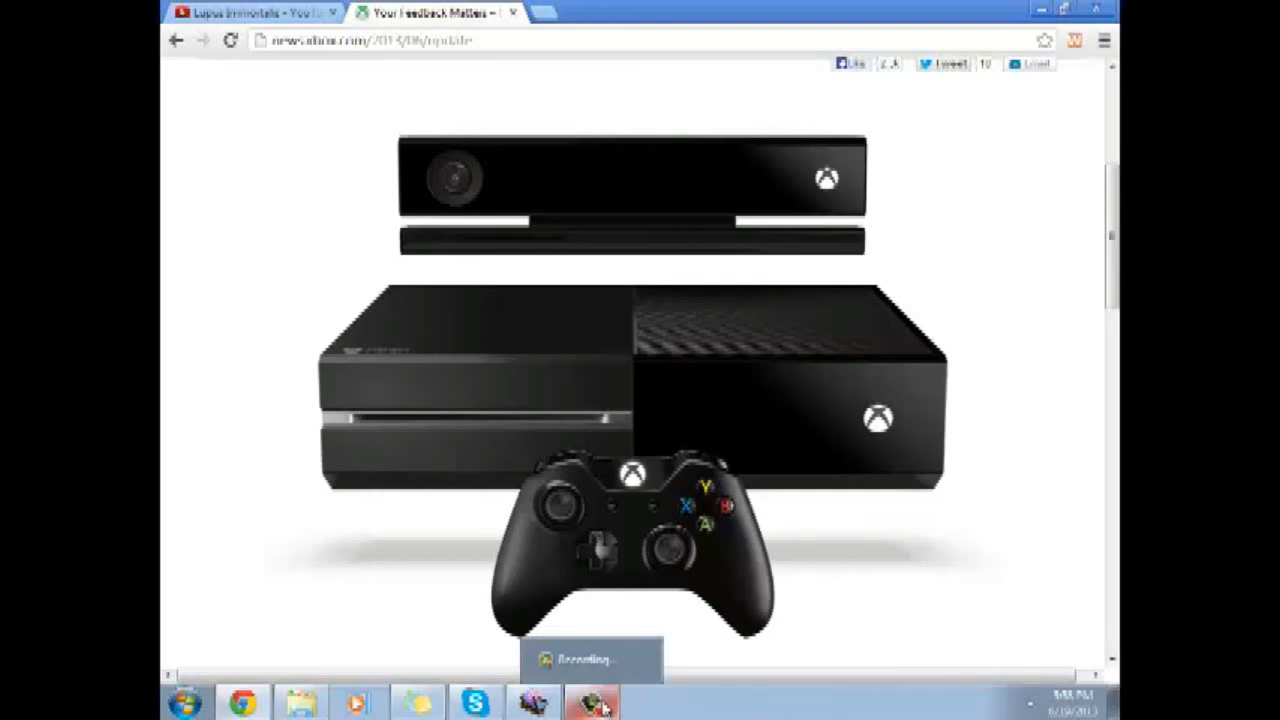